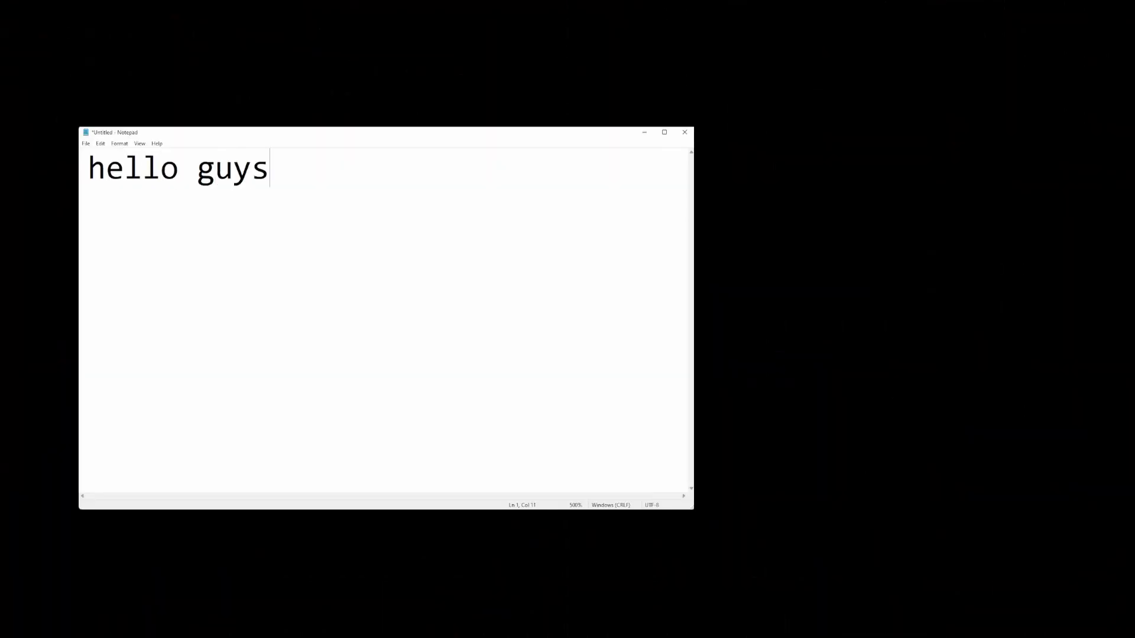
Step: Write the intro note 'in this tutorial i will show you how to install this...' in Notepad
{"action": "type", "text": "in thi"}
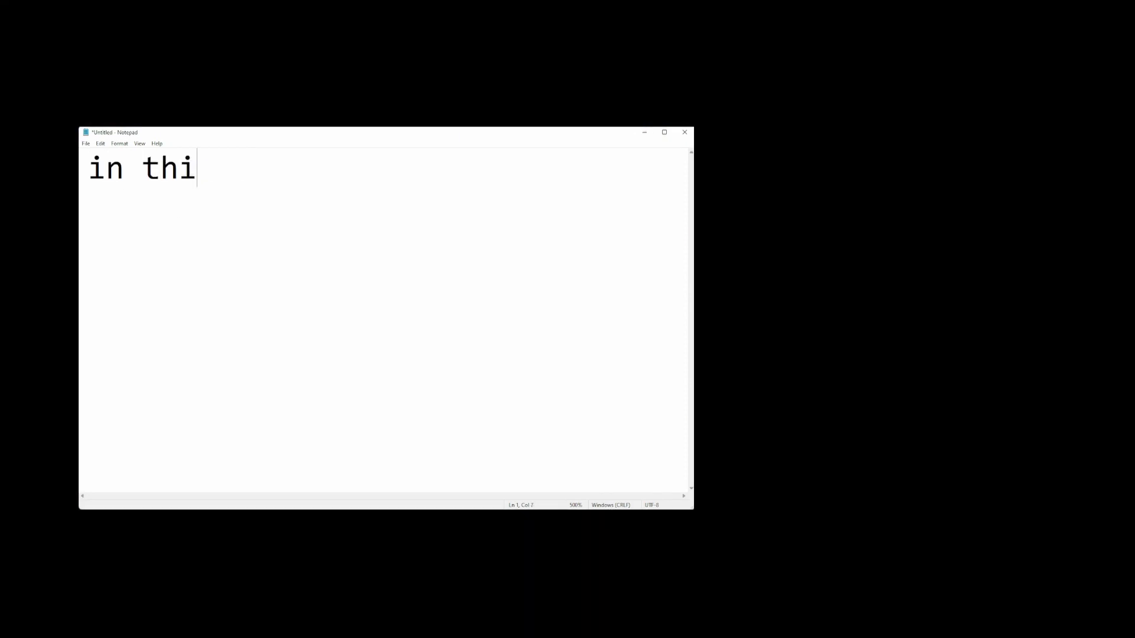
{"action": "type", "text": "s tutorial li"}
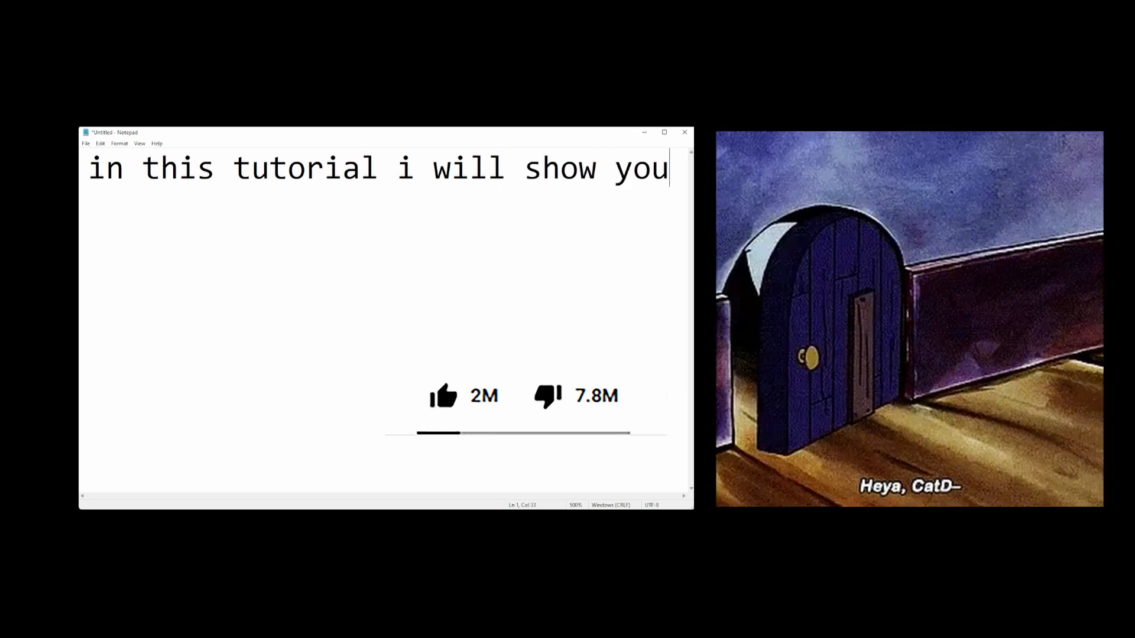
{"action": "type", "text": "how to inds"}
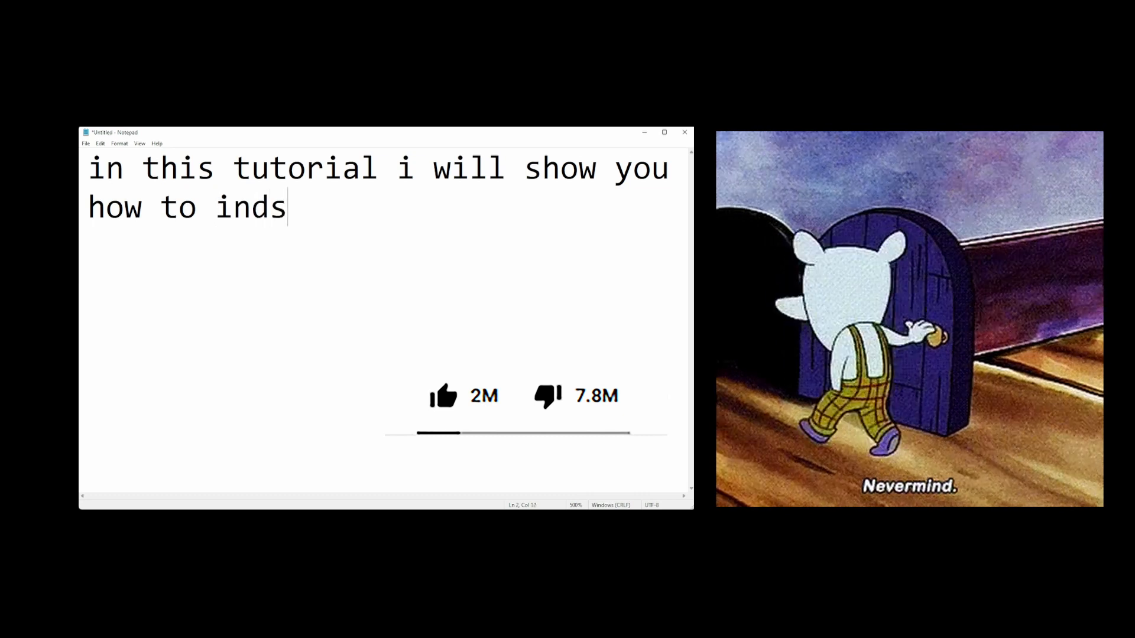
{"action": "type", "text": "tall thi"}
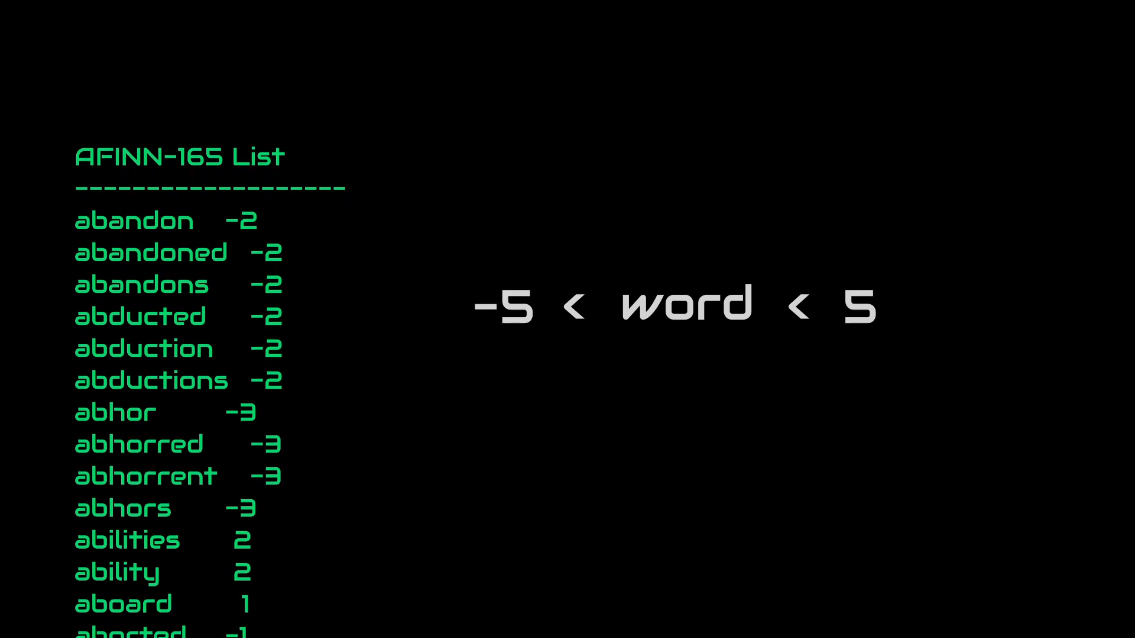
Step: Advance through the AFINN-165 slides to the example rating "This is amazing." as 1 = Good
{"action": "scroll", "scroll_direction": "down", "scroll_amount": 3}
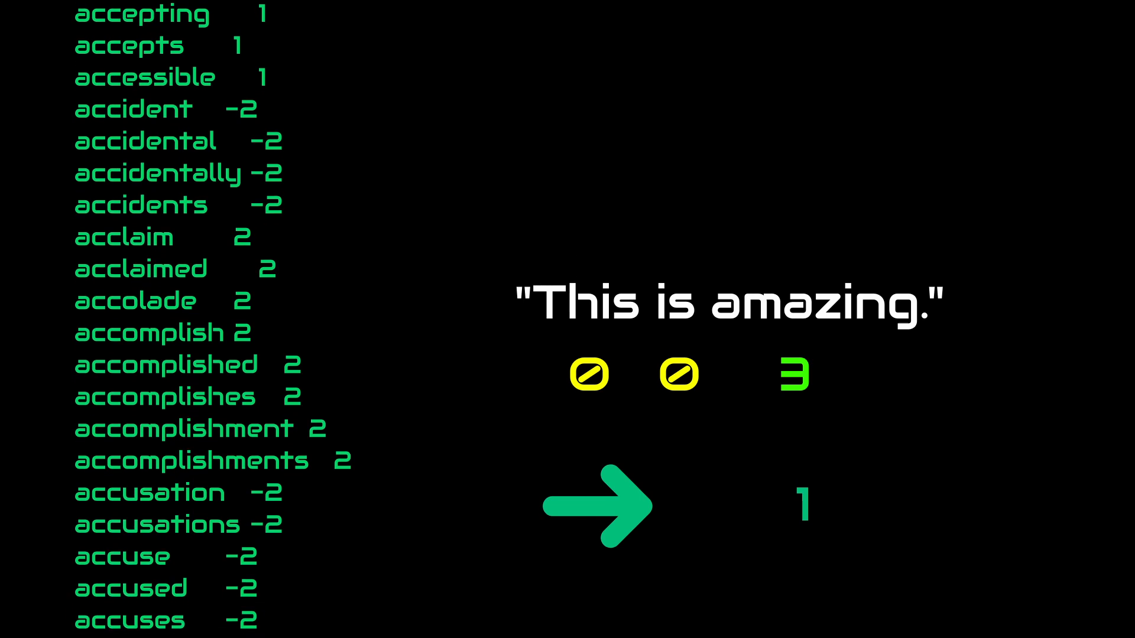
{"action": "scroll", "scroll_direction": "down", "scroll_amount": 3}
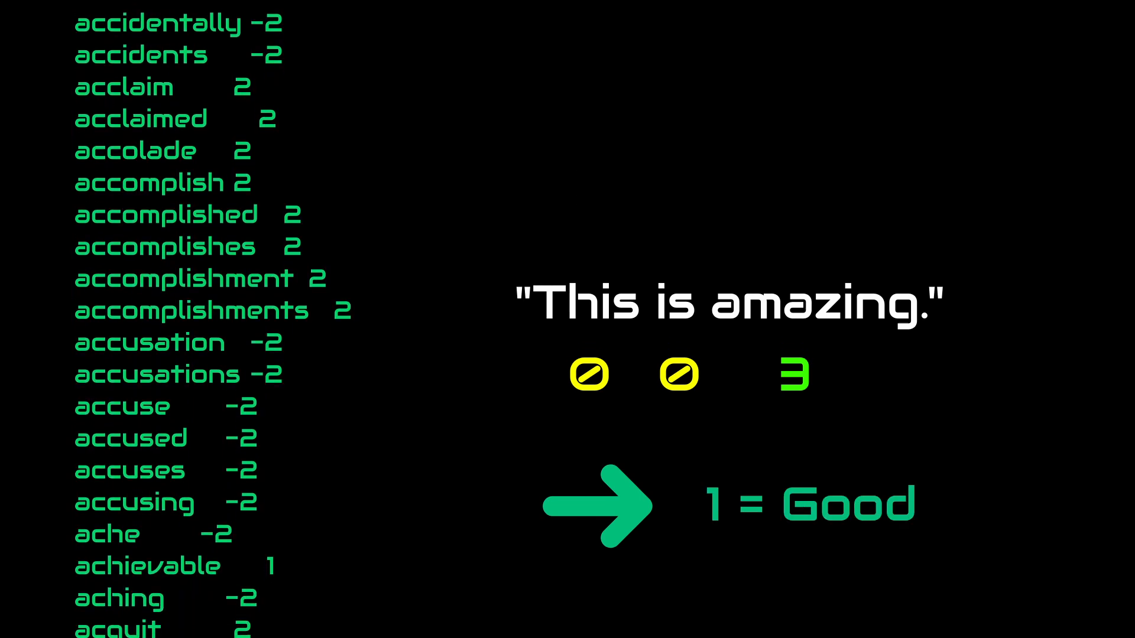
{"action": "scroll", "scroll_direction": "down", "scroll_amount": 3}
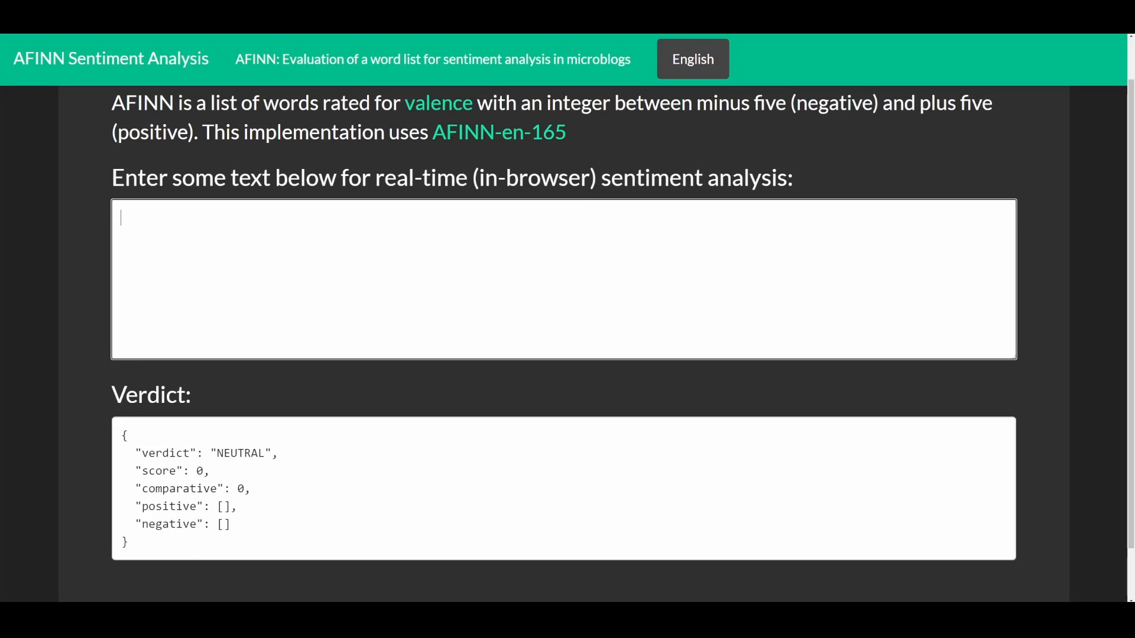
Step: Enter 'Food is not that bad' and read the NEGATIVE verdict with score -3
{"action": "type", "text": "Food is not that bad"}
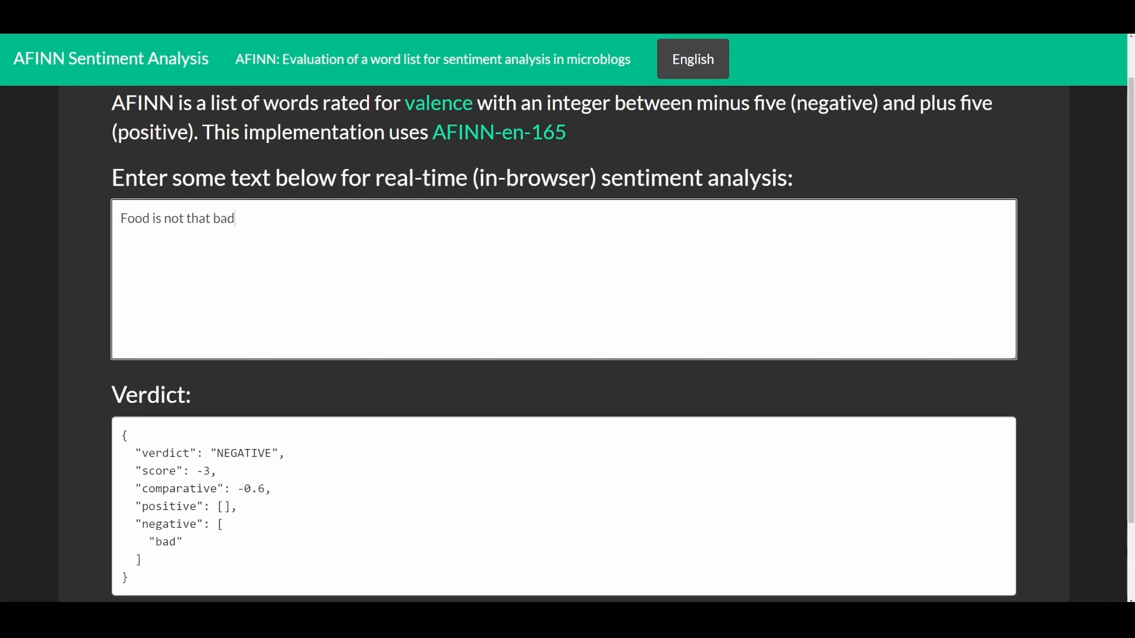
{"action": "type", "text": "!"}
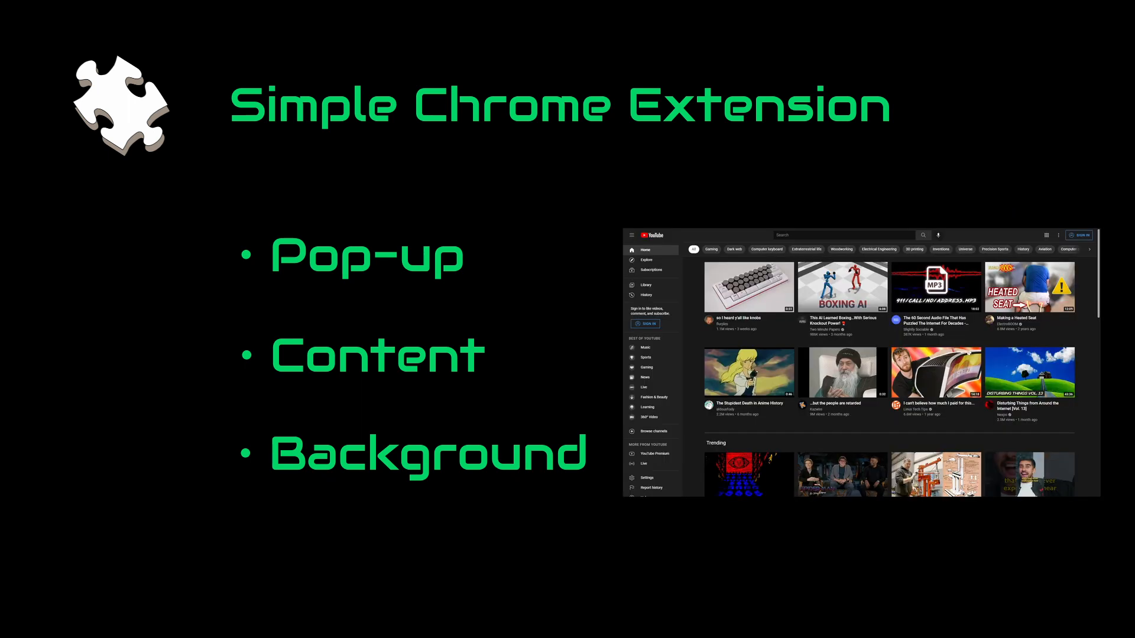
{"action": "mouse_move", "coordinate": [984, 342]}
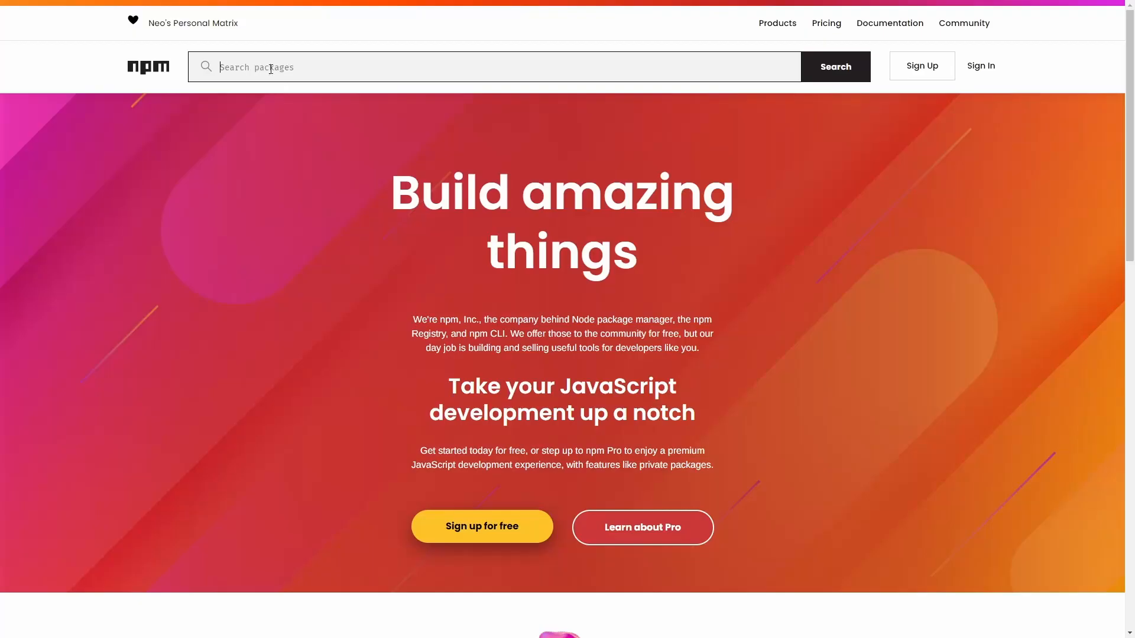
Step: Search npm for 'sentiment analysis' and go to the sentiment package's page
{"action": "type", "text": "sentiment analysis"}
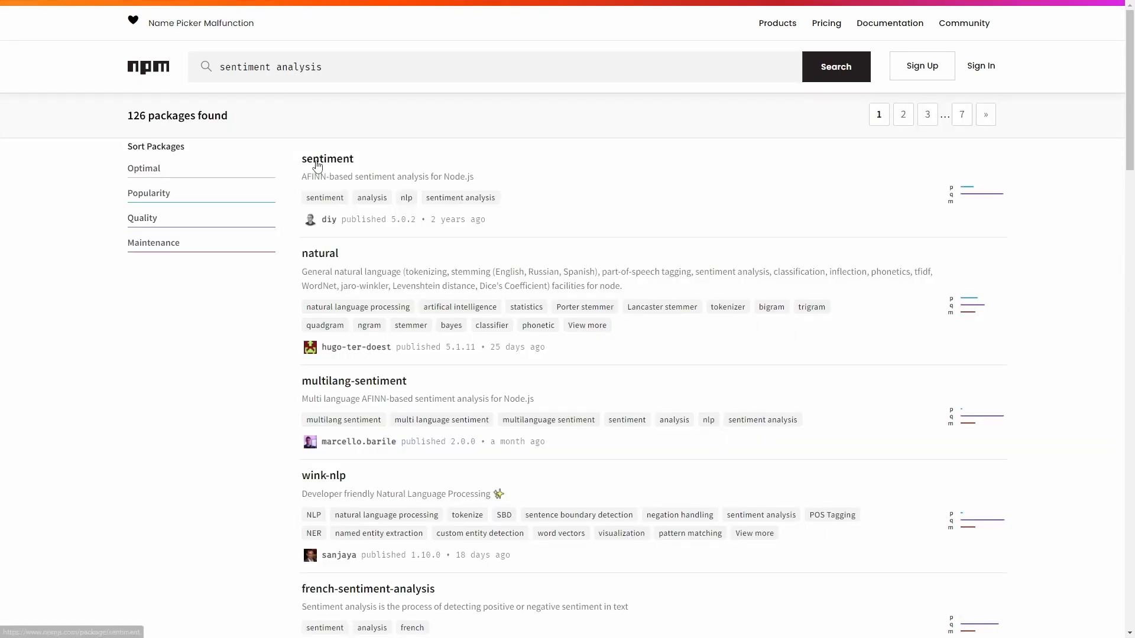
{"action": "left_click", "coordinate": [327, 159]}
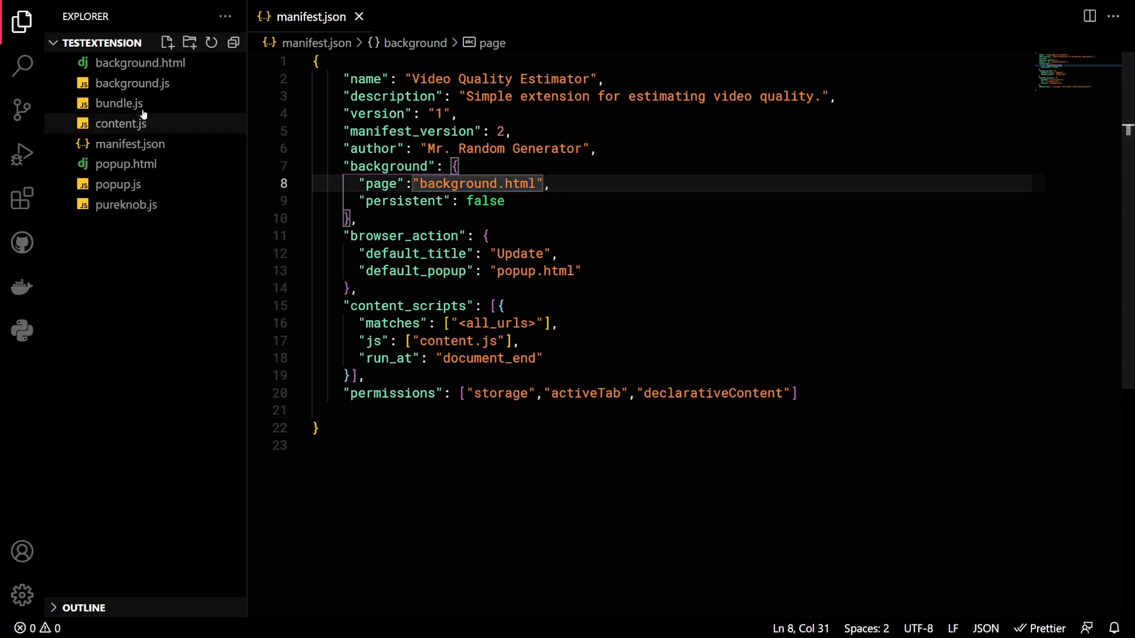
Step: View background.html's script includes, then return to manifest.json at the popup.html entry
{"action": "double_click", "coordinate": [141, 63]}
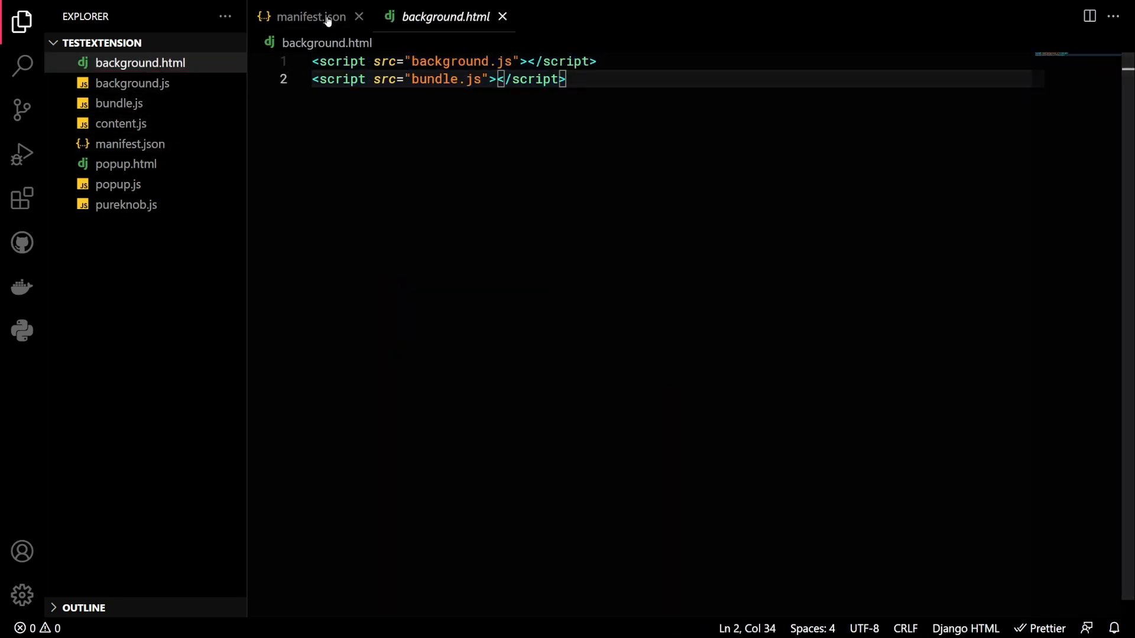
{"action": "left_click", "coordinate": [311, 15]}
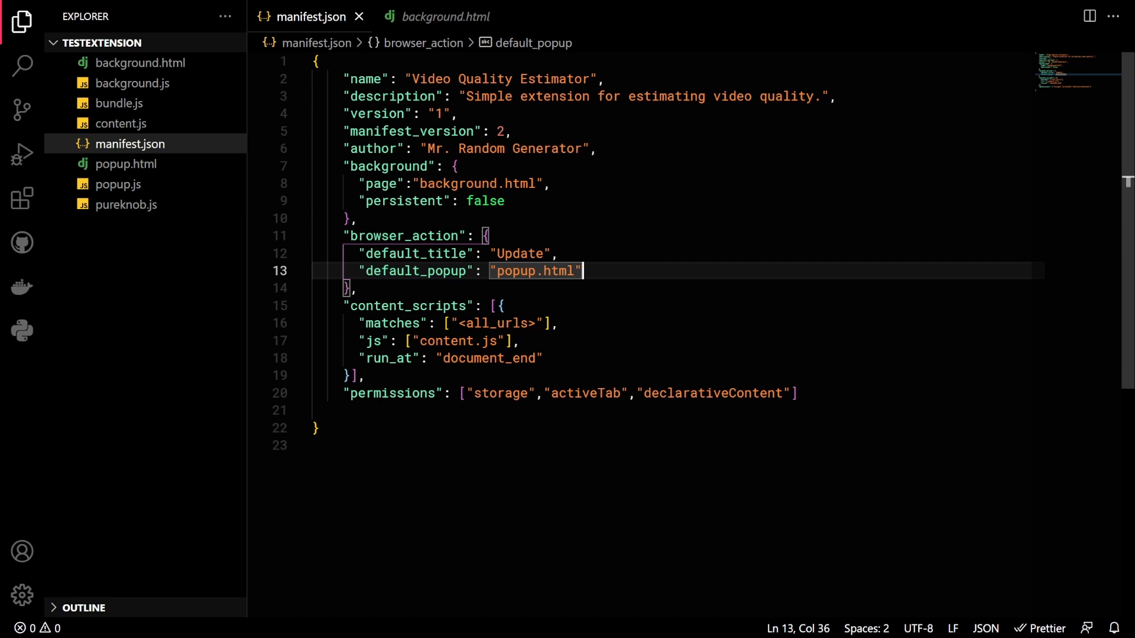
{"action": "left_click", "coordinate": [522, 340]}
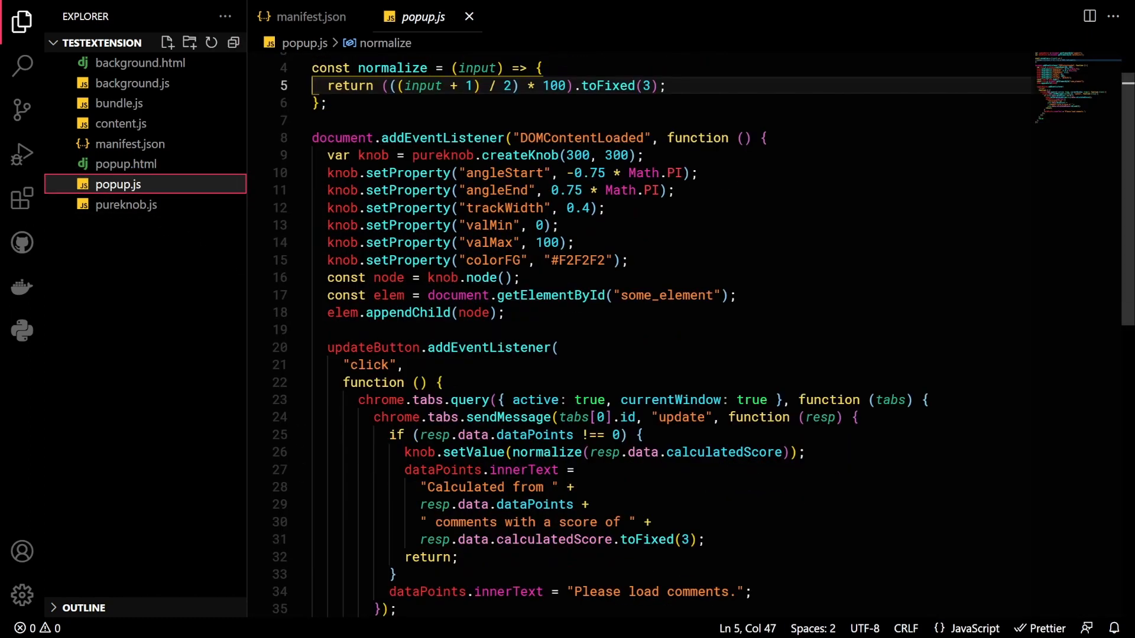
Step: Look through background.js and content.js in the Explorer sidebar
{"action": "scroll", "scroll_direction": "down", "scroll_amount": 3}
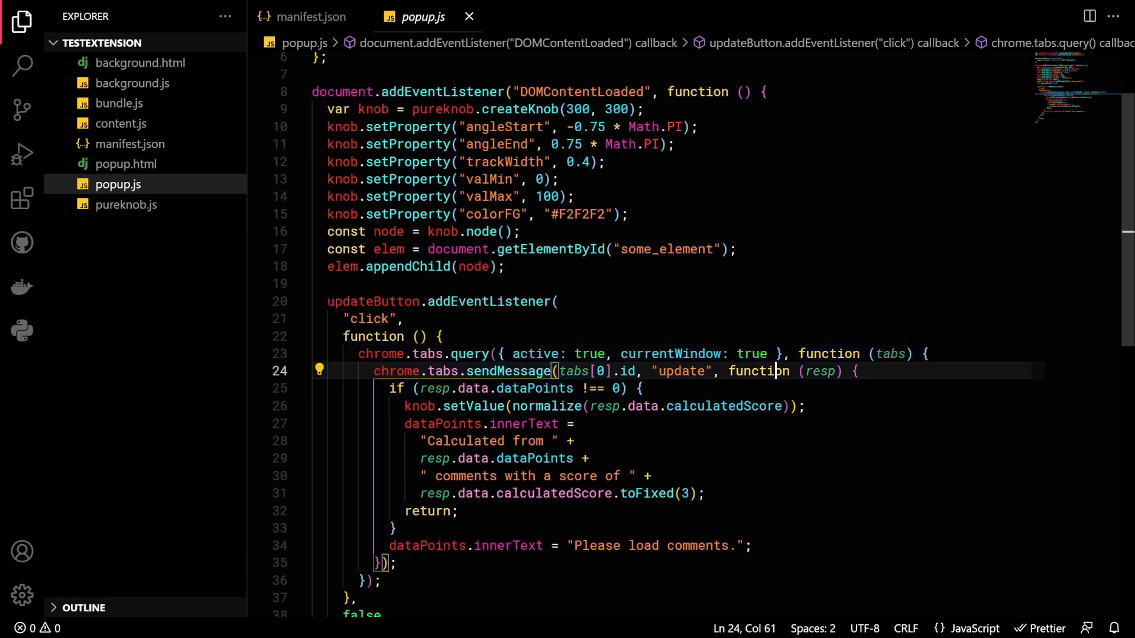
{"action": "mouse_move", "coordinate": [184, 155]}
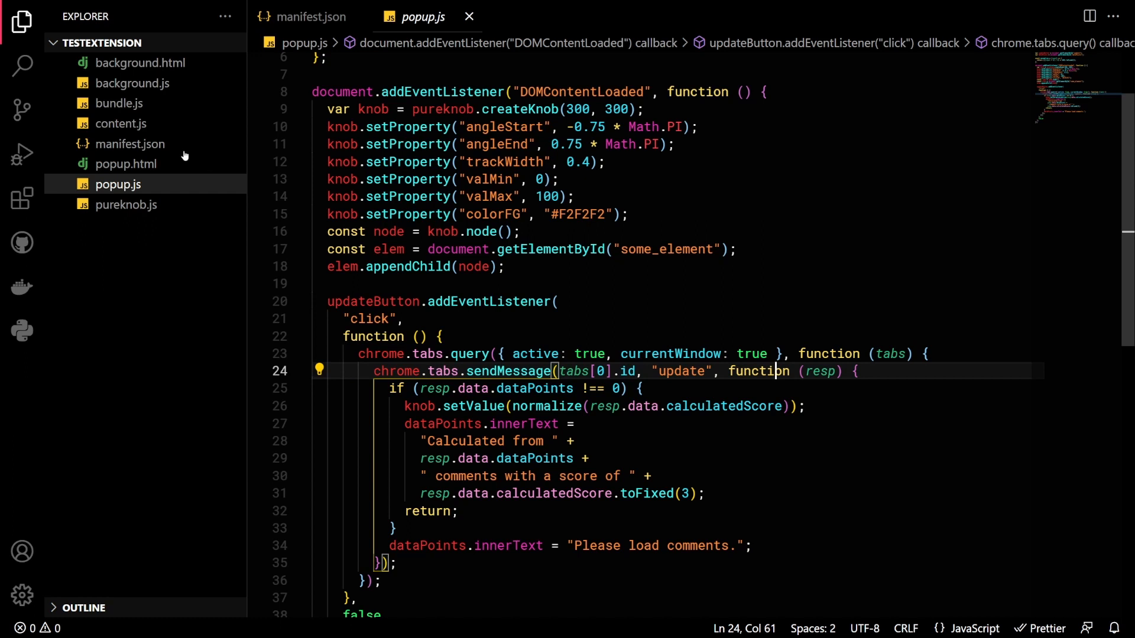
{"action": "left_click", "coordinate": [121, 123]}
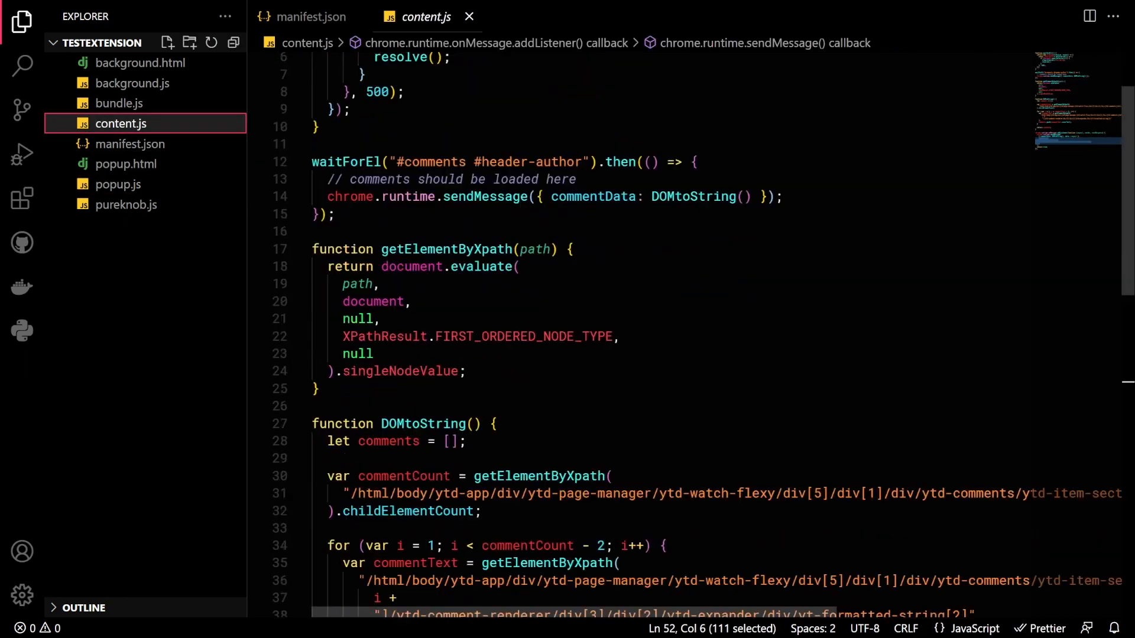
{"action": "scroll", "scroll_direction": "down", "scroll_amount": 3}
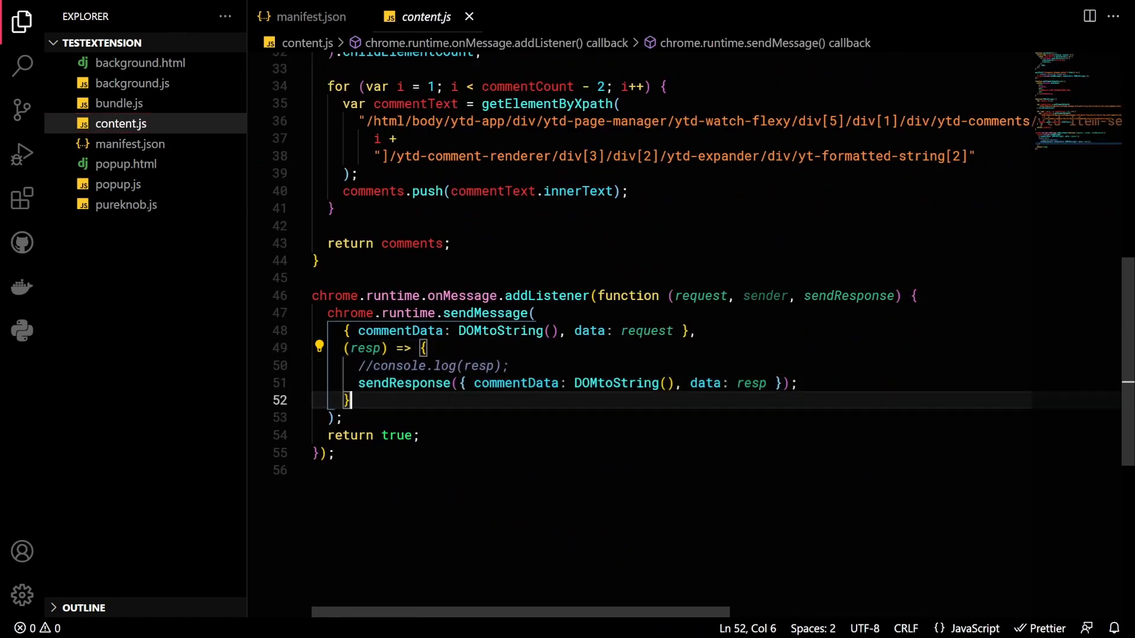
{"action": "left_click", "coordinate": [133, 83]}
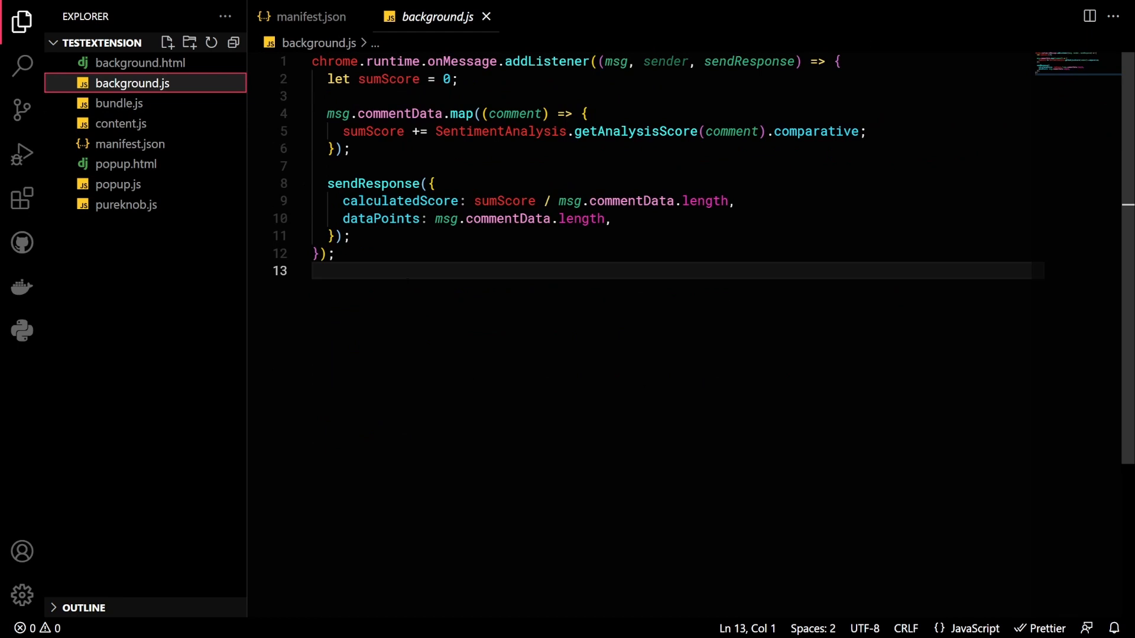
{"action": "mouse_move", "coordinate": [120, 124]}
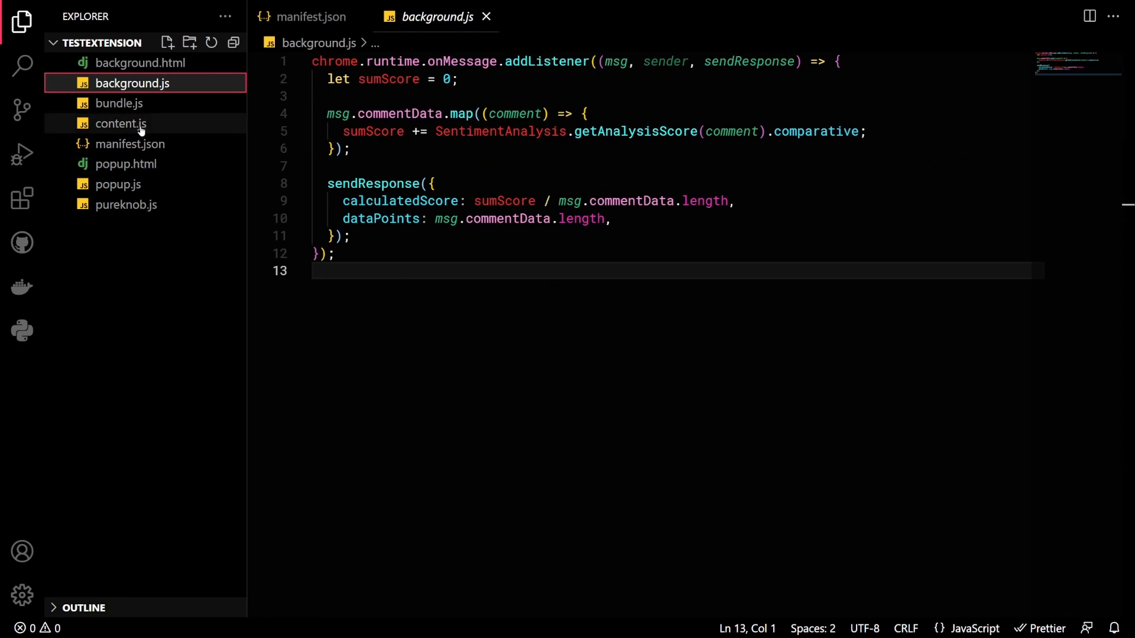
Step: Revisit content.js and finish with popup.js open in the editor
{"action": "left_click", "coordinate": [121, 123]}
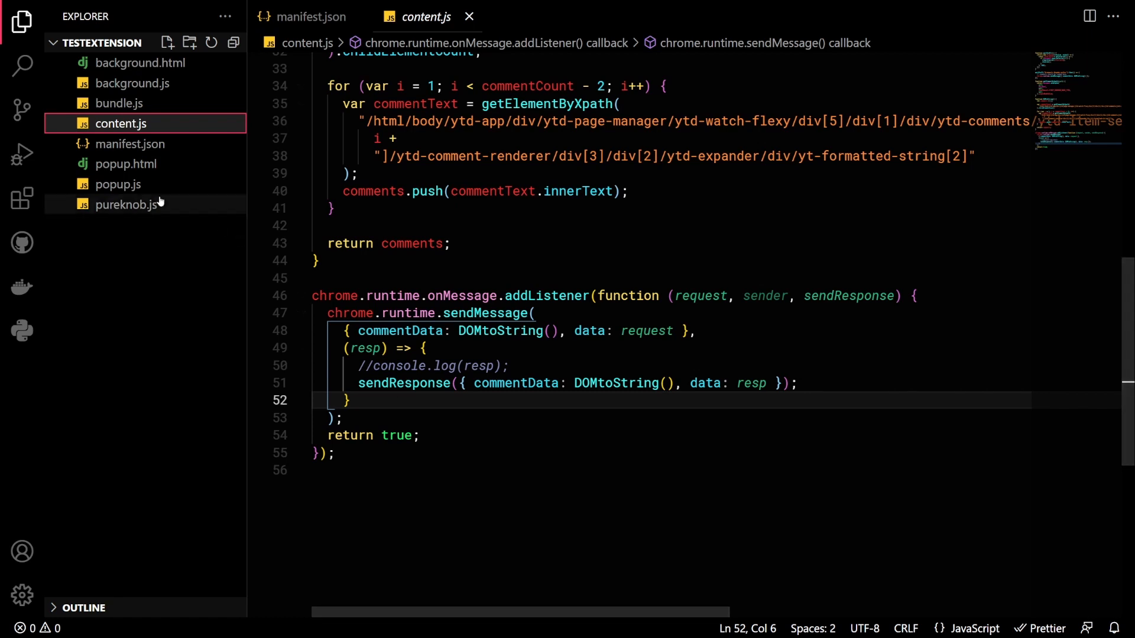
{"action": "left_click", "coordinate": [118, 185]}
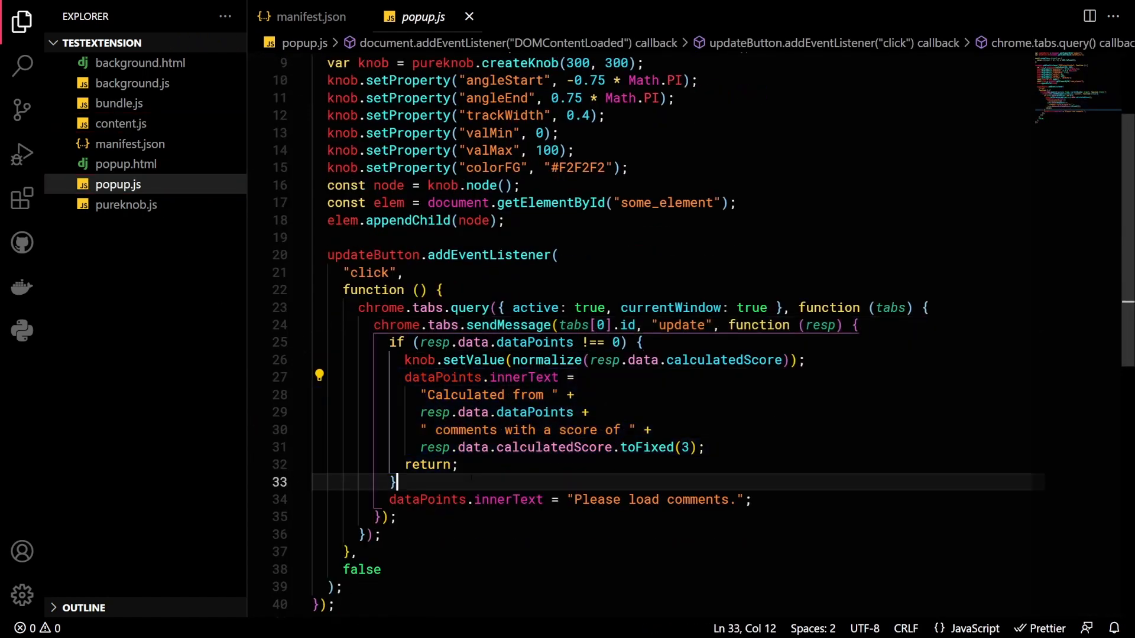
{"action": "left_click", "coordinate": [382, 570]}
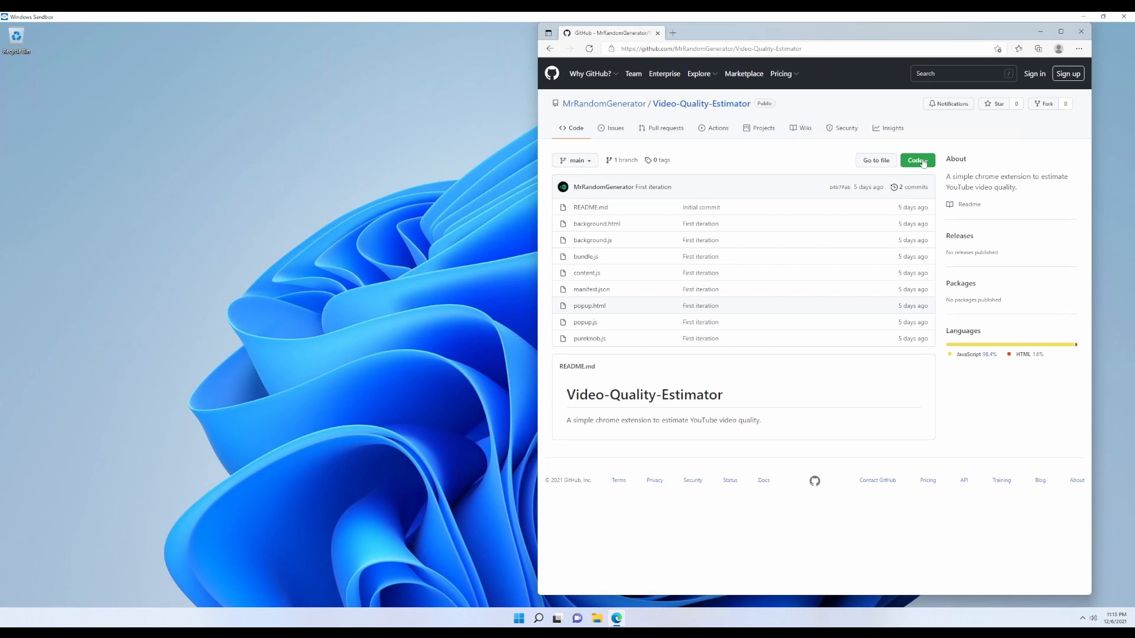
Step: Download the Video-Quality-Estimator repository as a ZIP and extract its folder to the desktop
{"action": "left_click", "coordinate": [916, 160]}
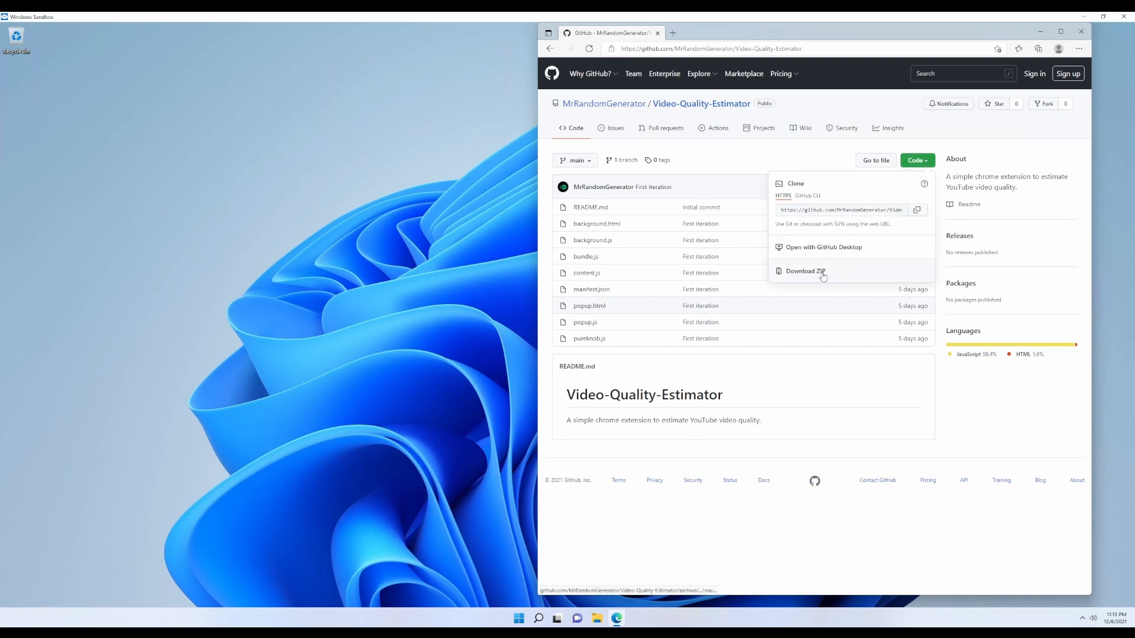
{"action": "left_click", "coordinate": [805, 270]}
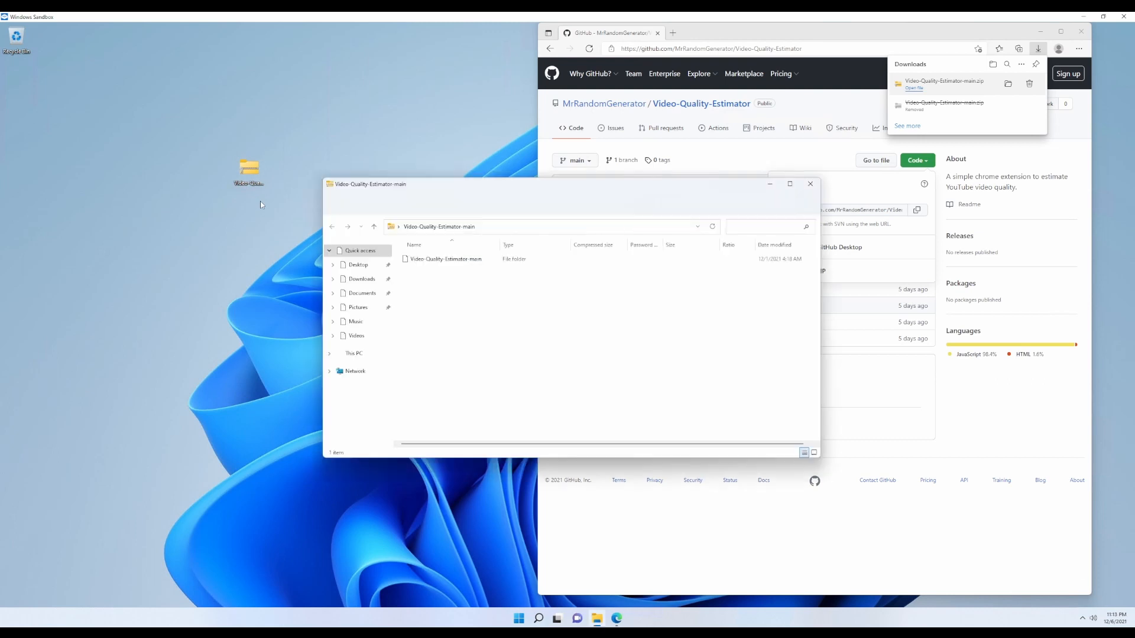
{"action": "left_click", "coordinate": [446, 259]}
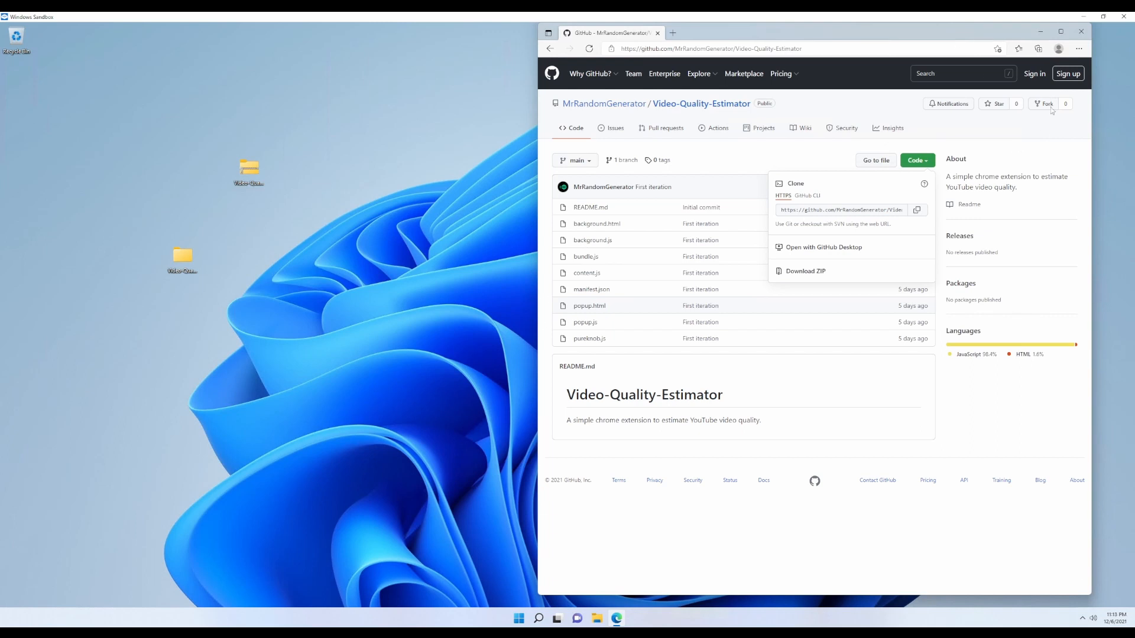
{"action": "mouse_move", "coordinate": [1079, 48]}
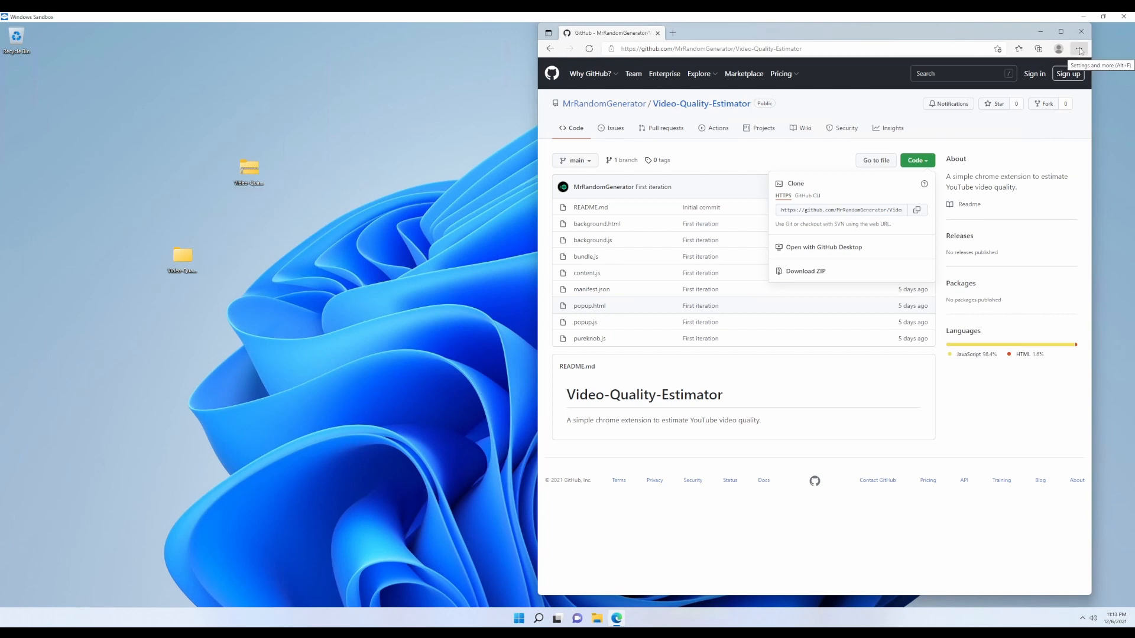
Step: Navigate to edge://extensions to reach the Extensions management page
{"action": "left_click", "coordinate": [1078, 48]}
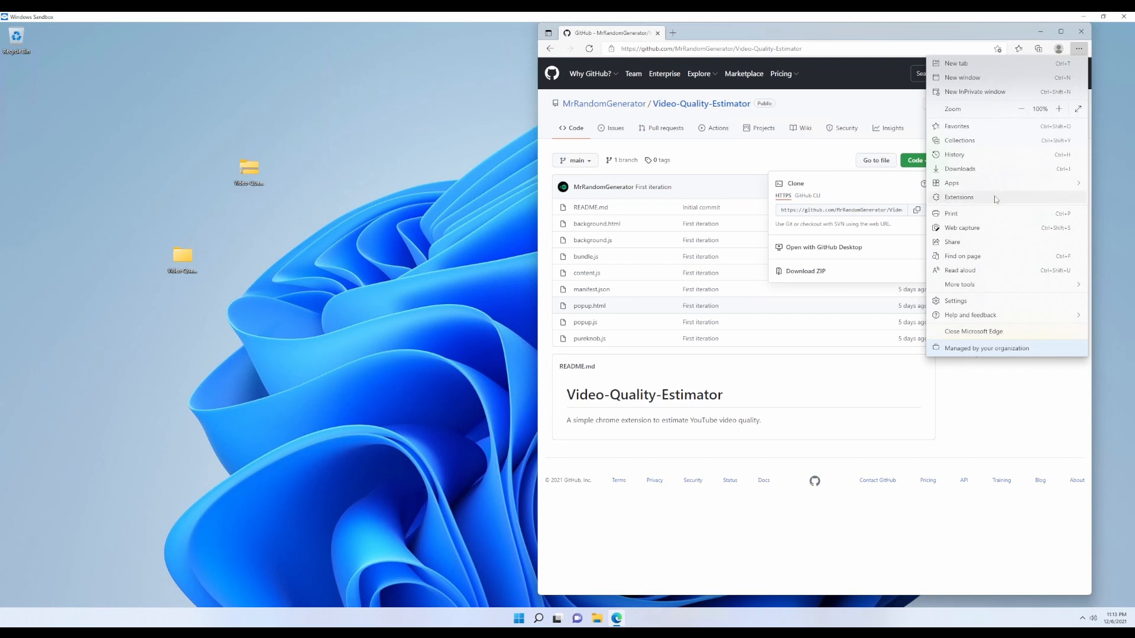
{"action": "mouse_move", "coordinate": [683, 51]}
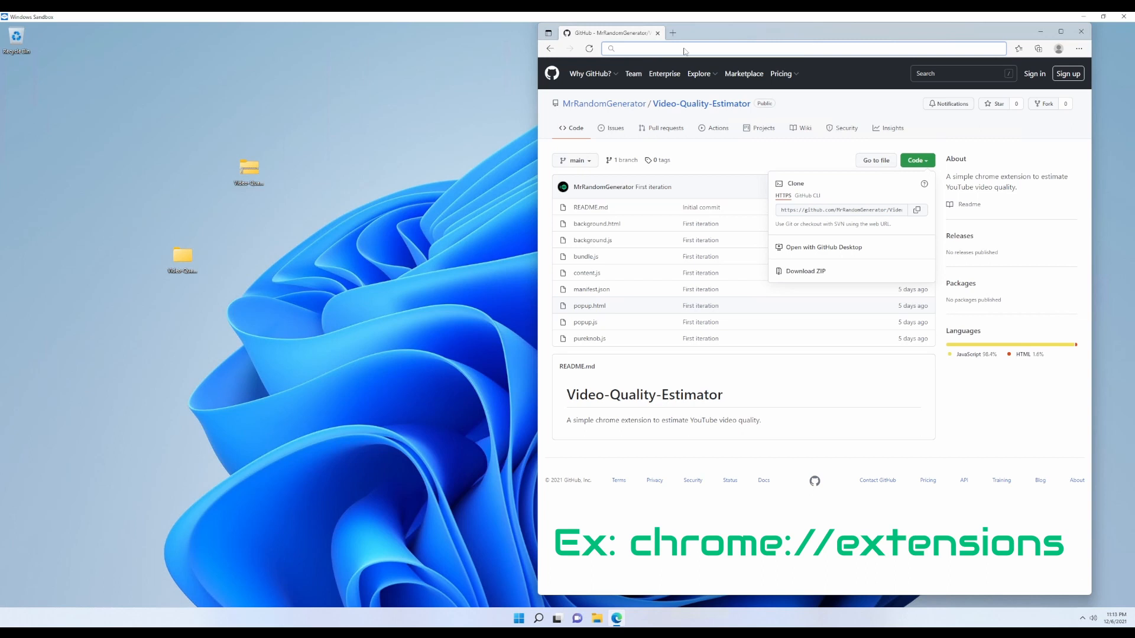
{"action": "type", "text": "edge:/"}
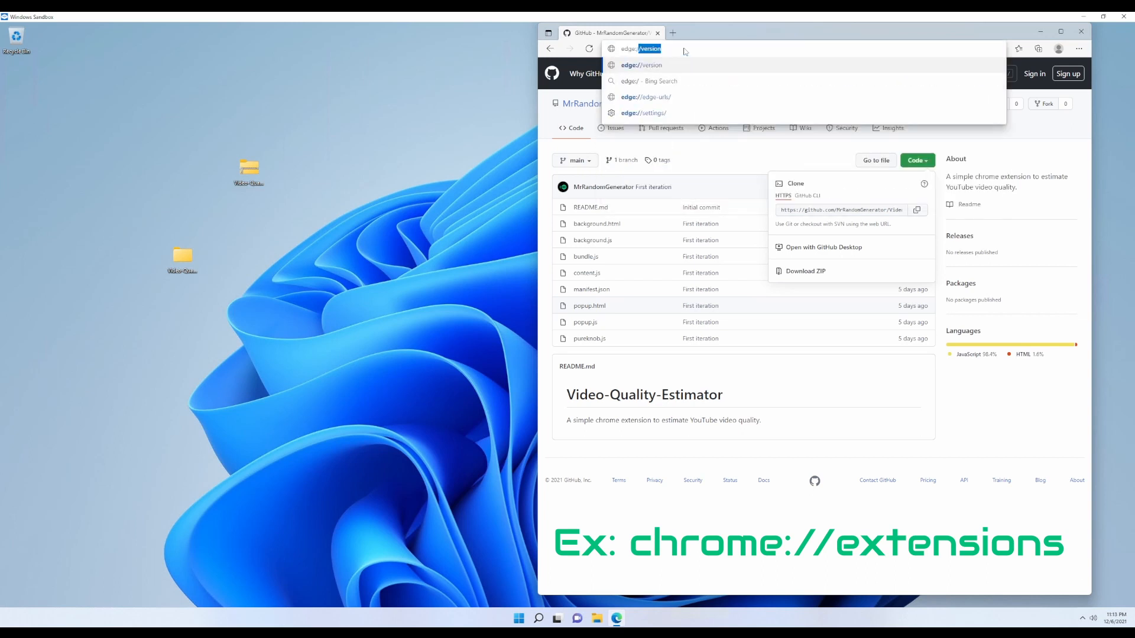
{"action": "type", "text": "extensions"}
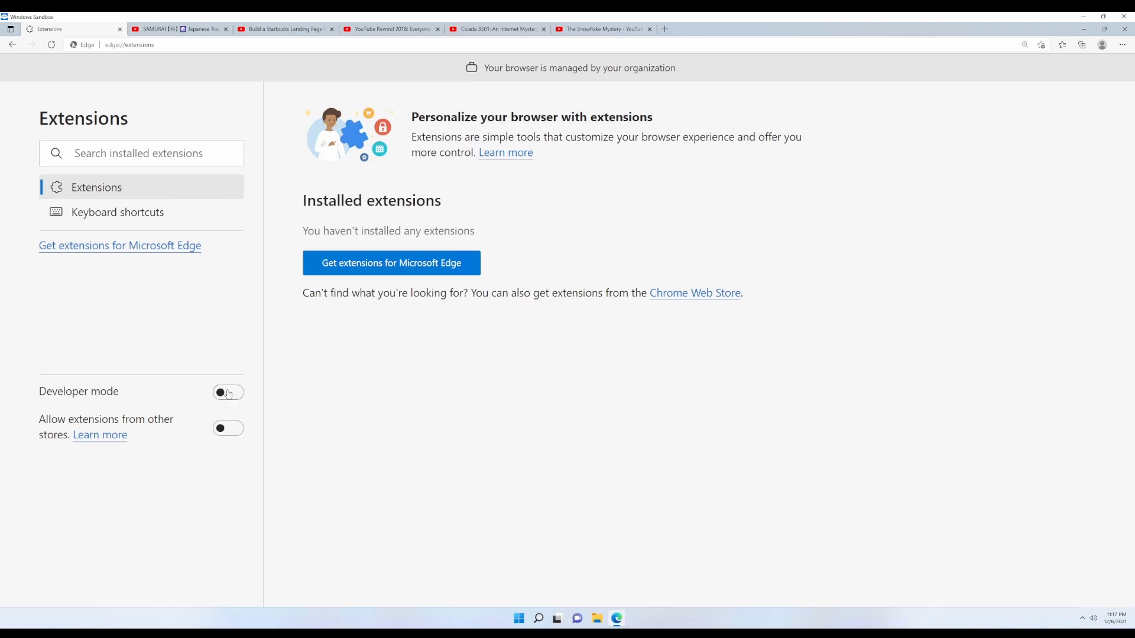
Step: Turn on Developer mode and load the Video-Quality-Estimator-main folder as an unpacked extension
{"action": "left_click", "coordinate": [227, 393]}
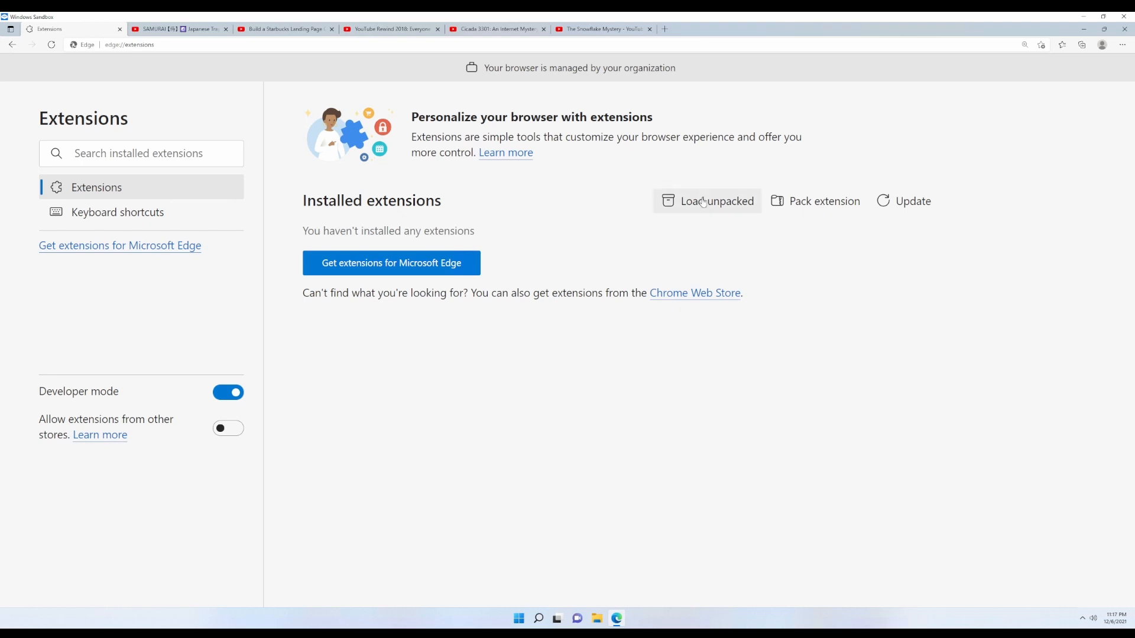
{"action": "left_click", "coordinate": [706, 201]}
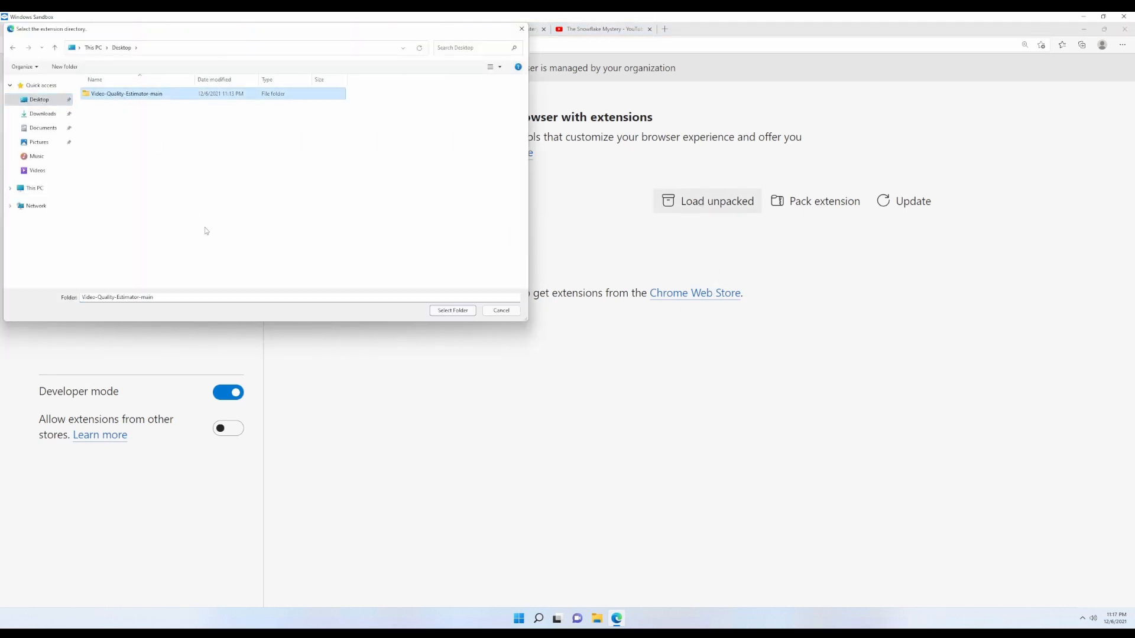
{"action": "left_click", "coordinate": [452, 310]}
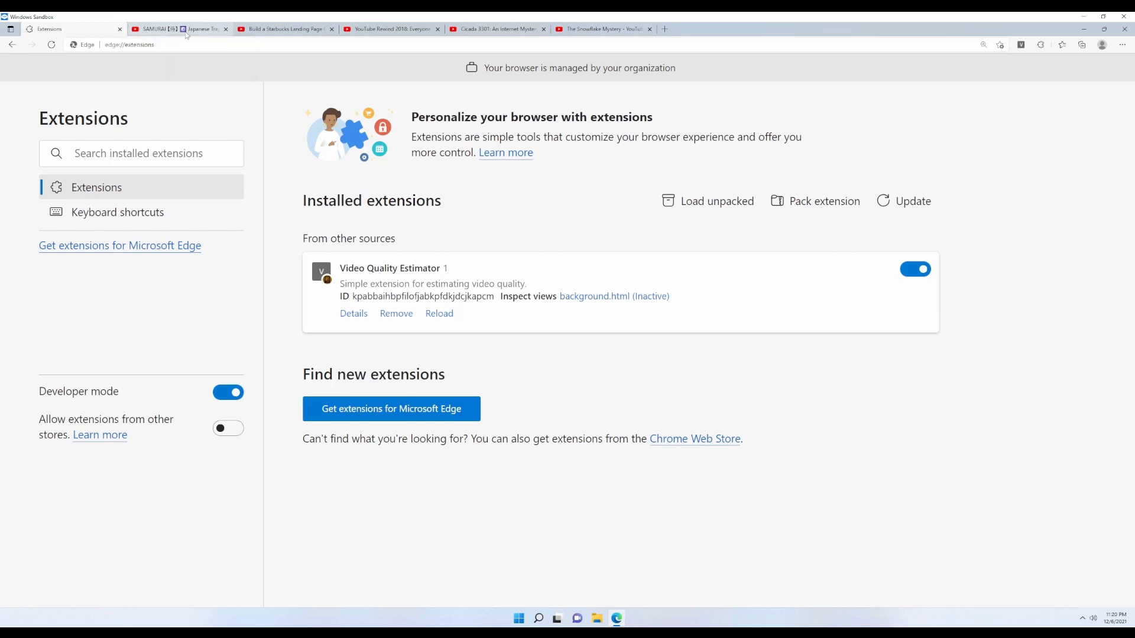
Step: Calculate the Japanese trap mix's sentiment score with the extension popup
{"action": "left_click", "coordinate": [179, 28]}
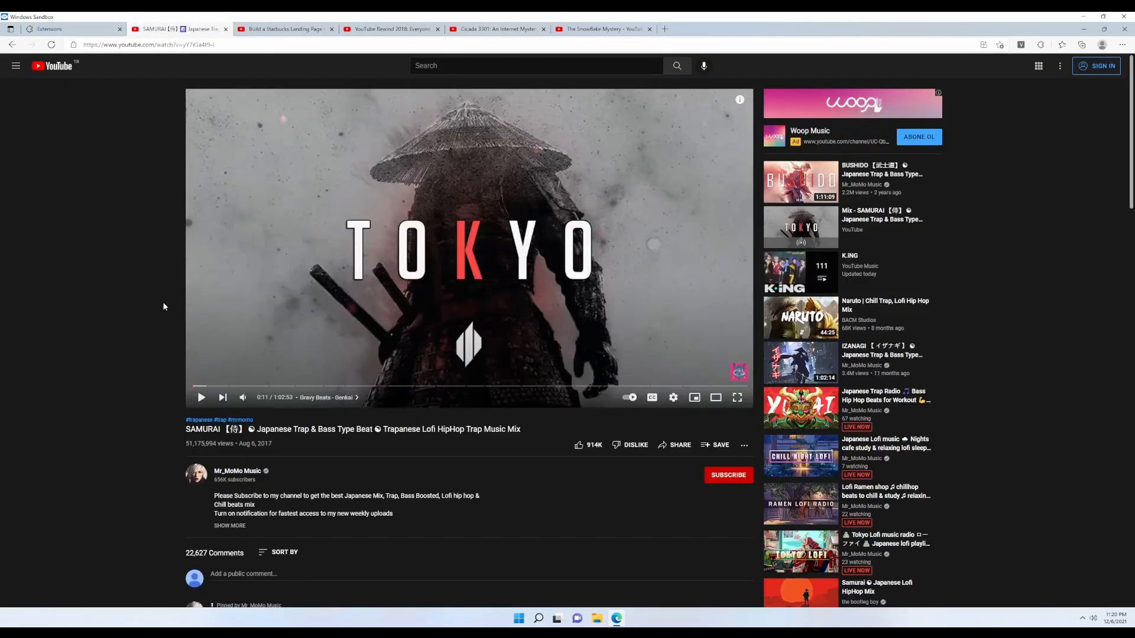
{"action": "scroll", "scroll_direction": "down", "scroll_amount": 3}
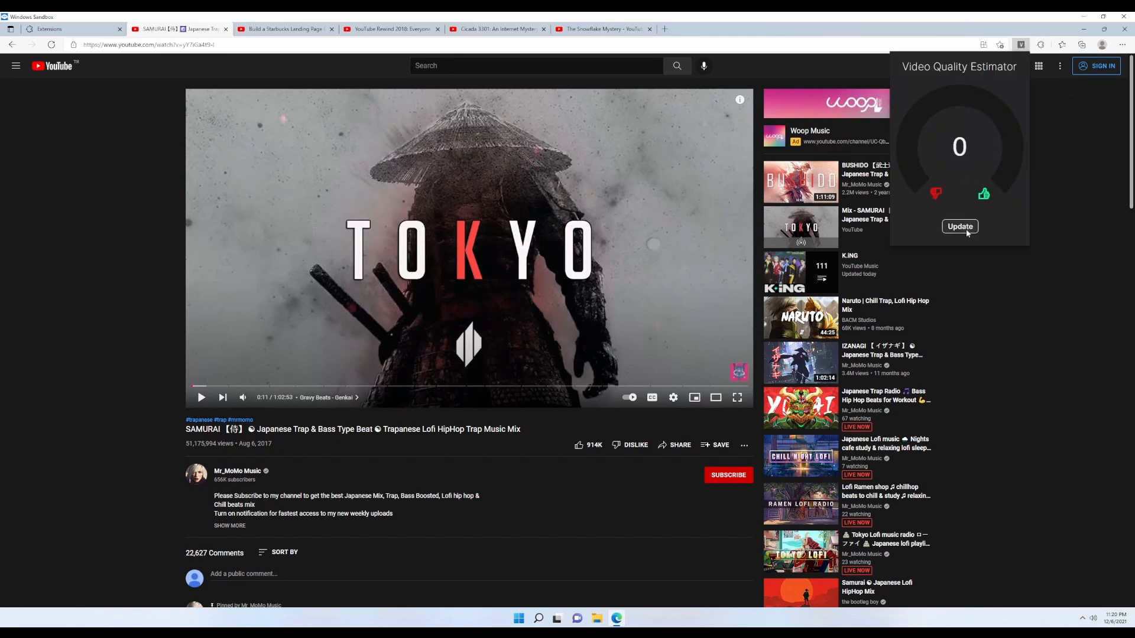
{"action": "left_click", "coordinate": [959, 226]}
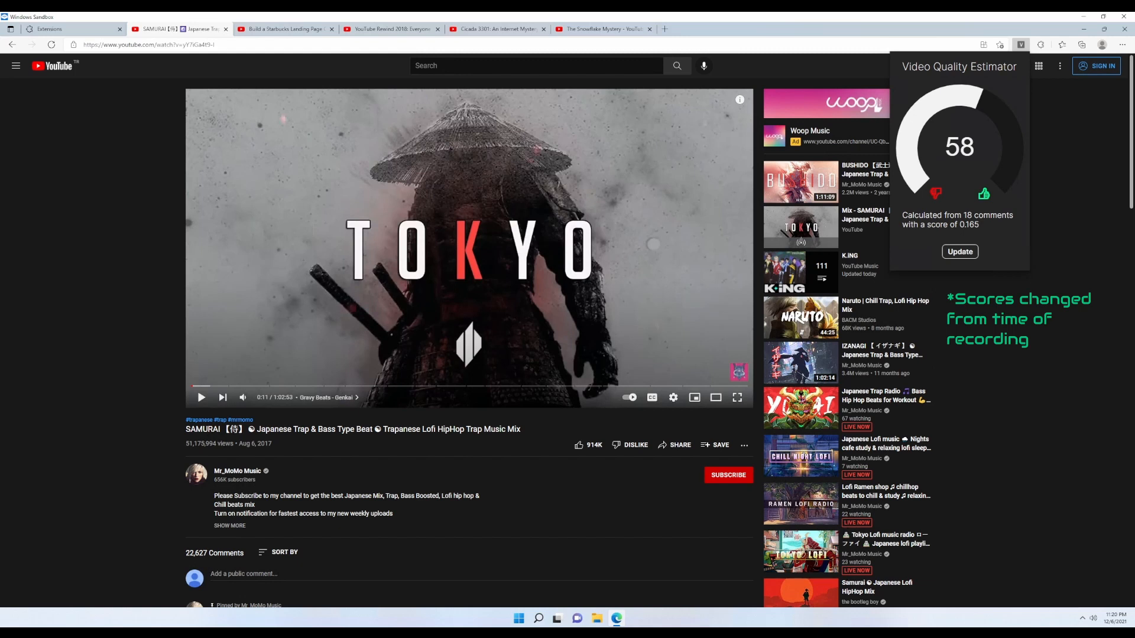
Step: Load more comments and update the score to 57 from 38 comments
{"action": "scroll", "scroll_direction": "down", "scroll_amount": 3}
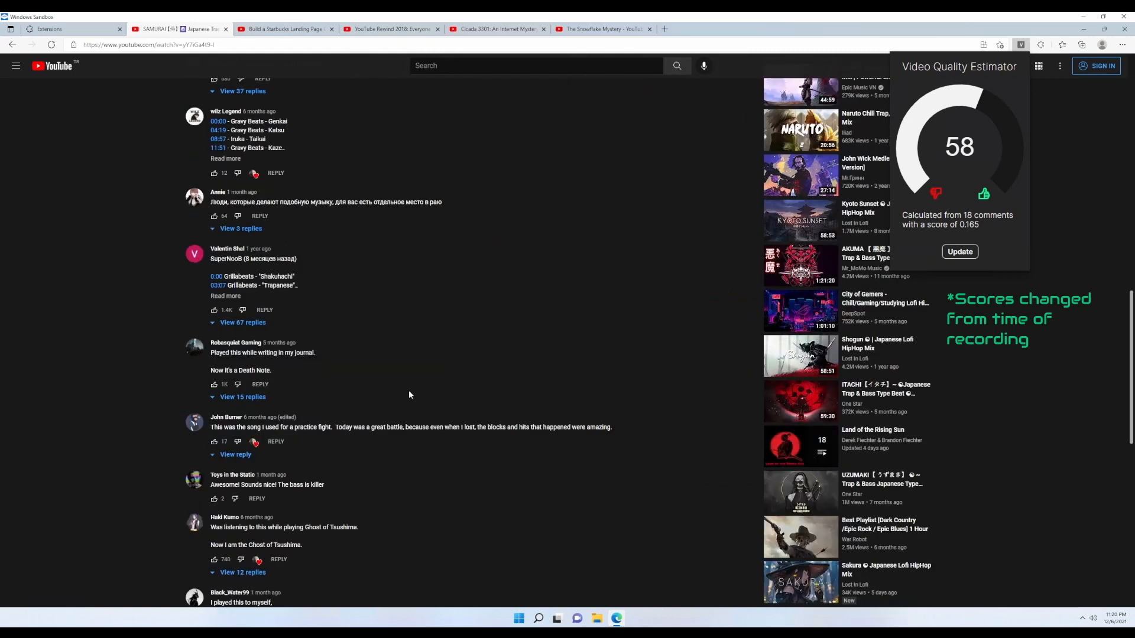
{"action": "scroll", "scroll_direction": "down", "scroll_amount": 3}
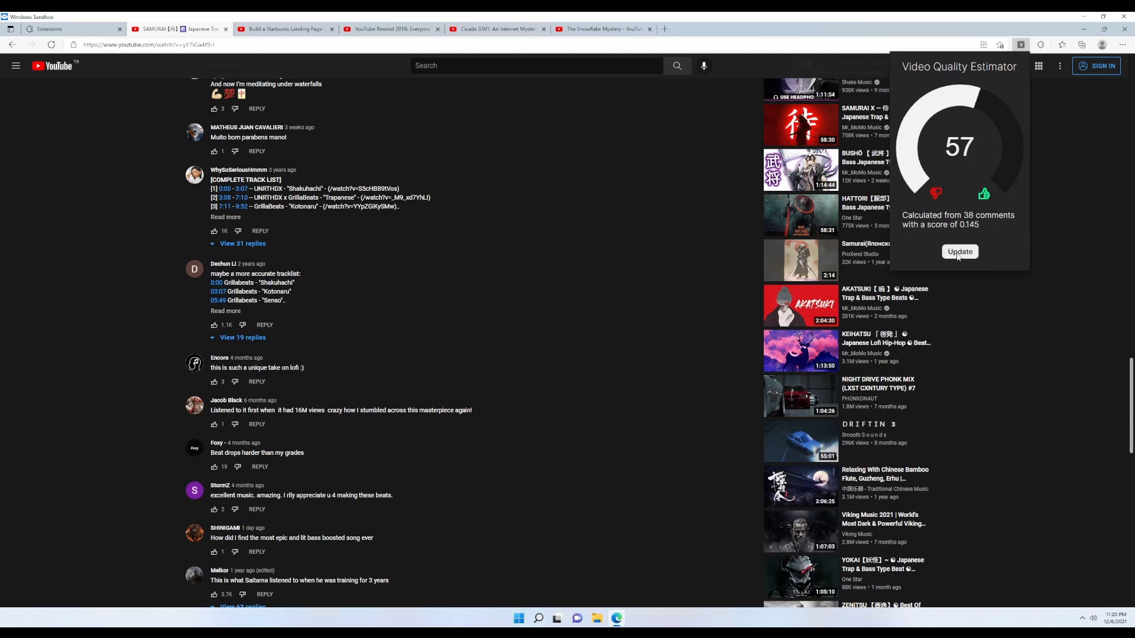
{"action": "left_click", "coordinate": [958, 251]}
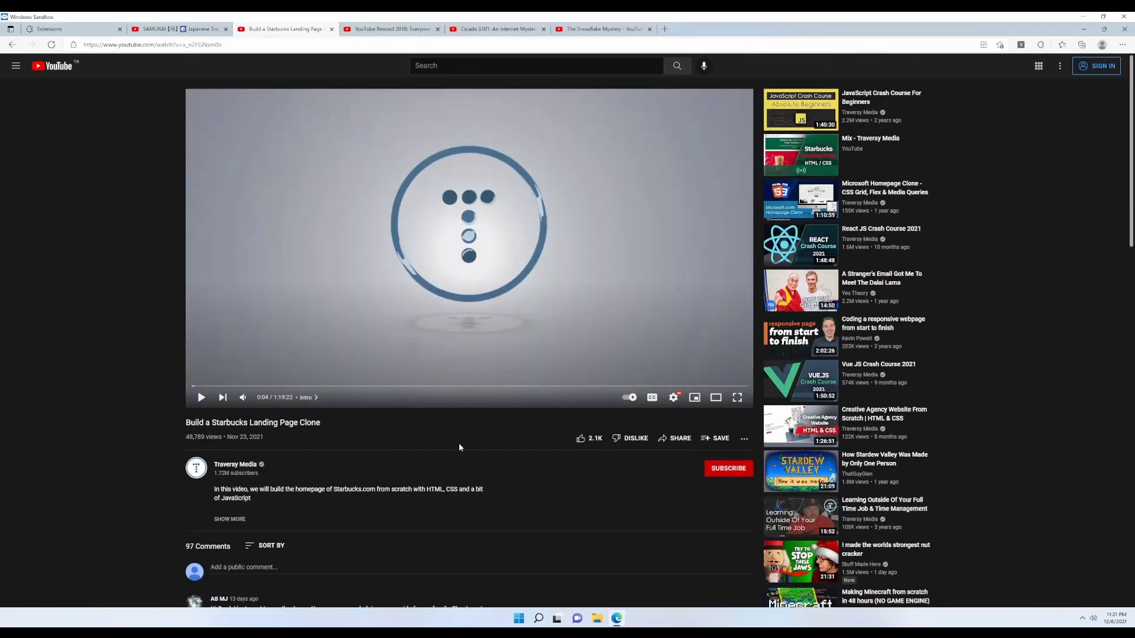
Step: Refresh the Starbucks clone video's score to 71 from 84 comments, then go to YouTube Rewind 2018
{"action": "left_click", "coordinate": [1020, 43]}
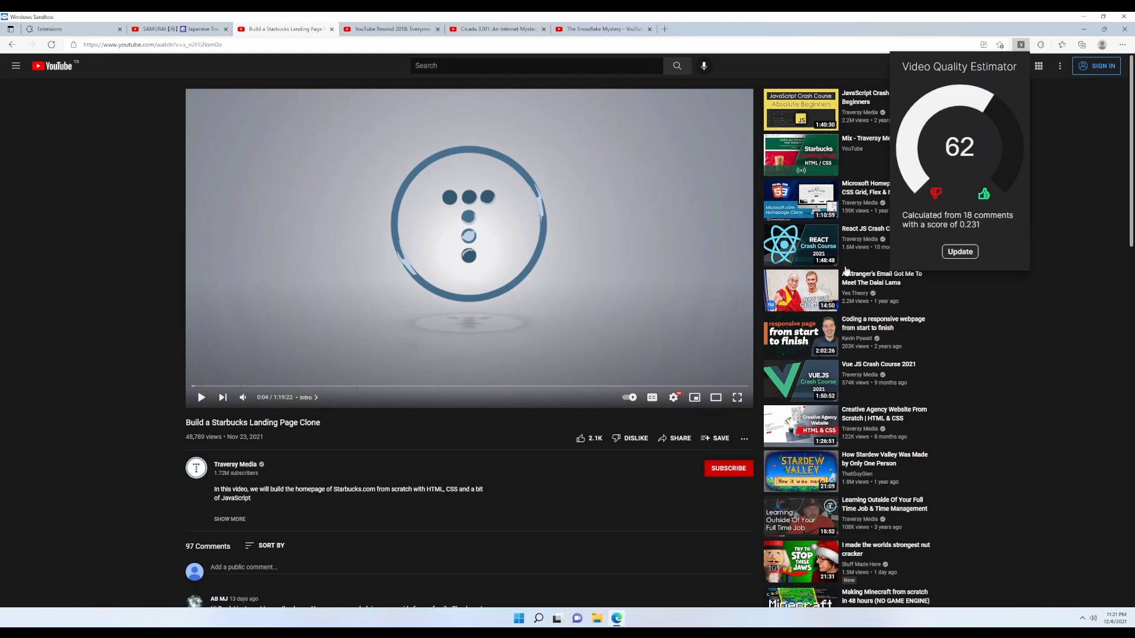
{"action": "scroll", "scroll_direction": "down", "scroll_amount": 3}
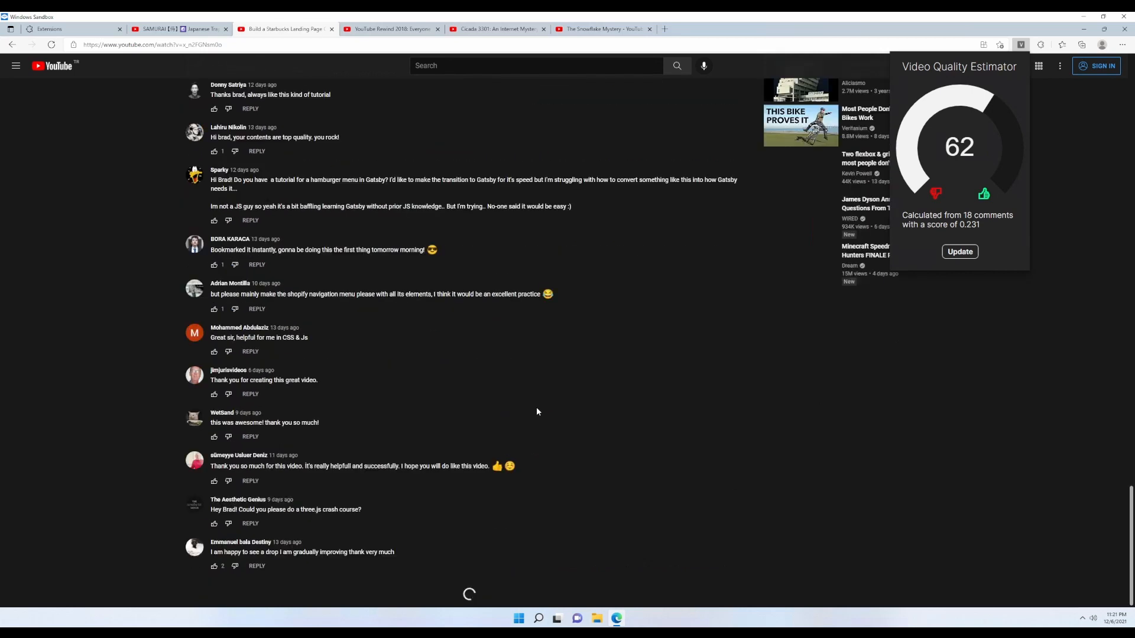
{"action": "scroll", "scroll_direction": "down", "scroll_amount": 3}
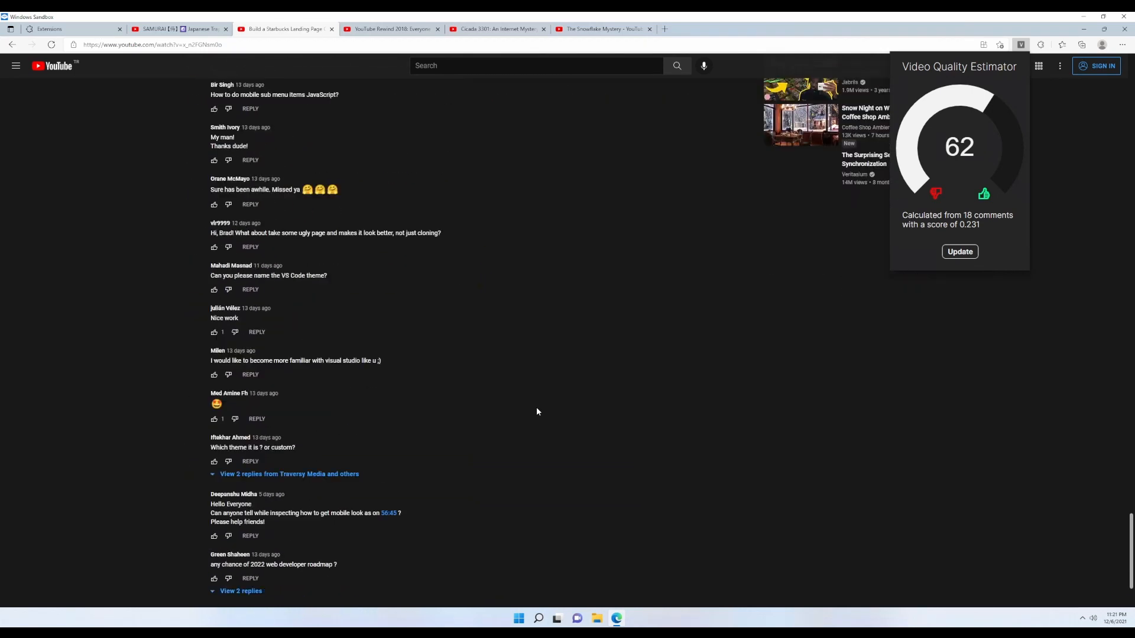
{"action": "left_click", "coordinate": [958, 250]}
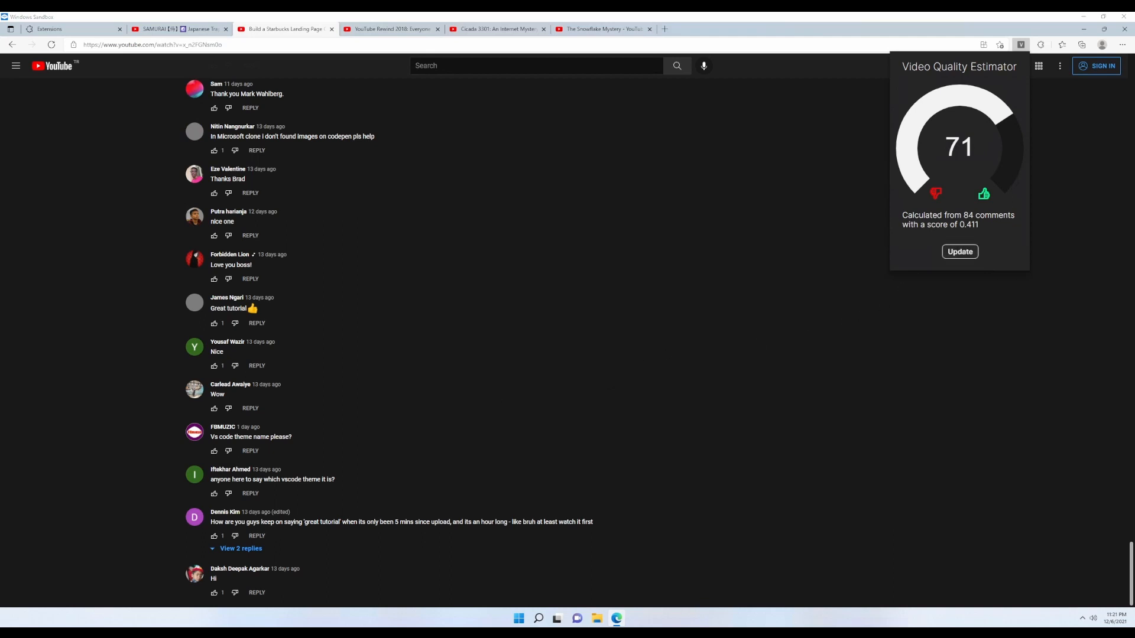
{"action": "left_click", "coordinate": [392, 28]}
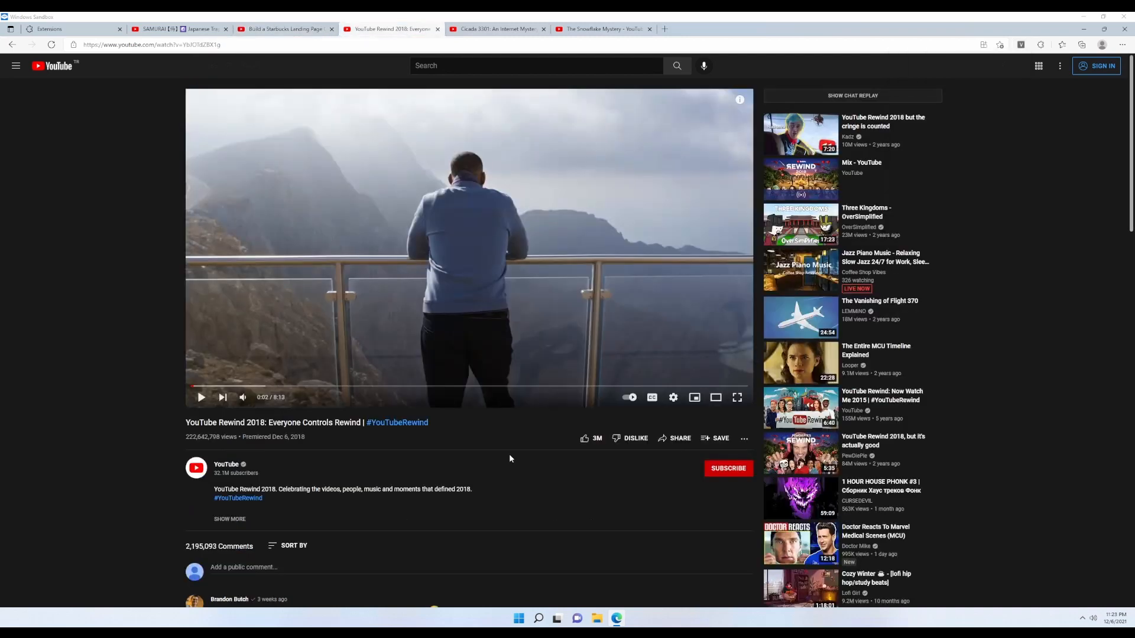
{"action": "mouse_move", "coordinate": [1001, 153]}
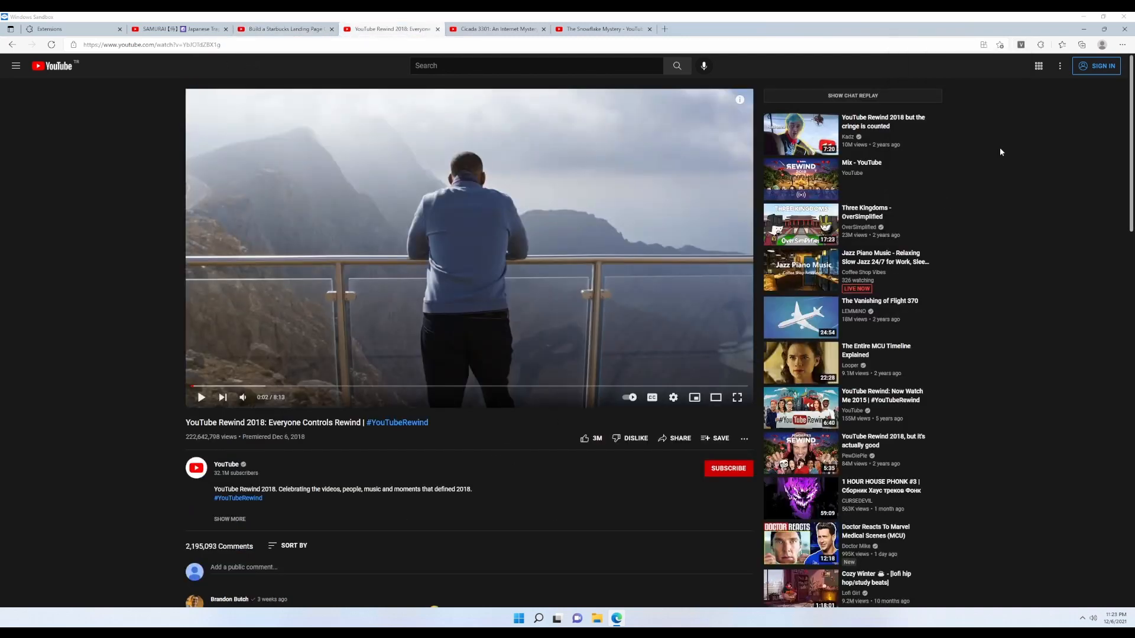
Step: Get YouTube Rewind 2018's score of 45 from 18 comments and dismiss the popup
{"action": "left_click", "coordinate": [1020, 43]}
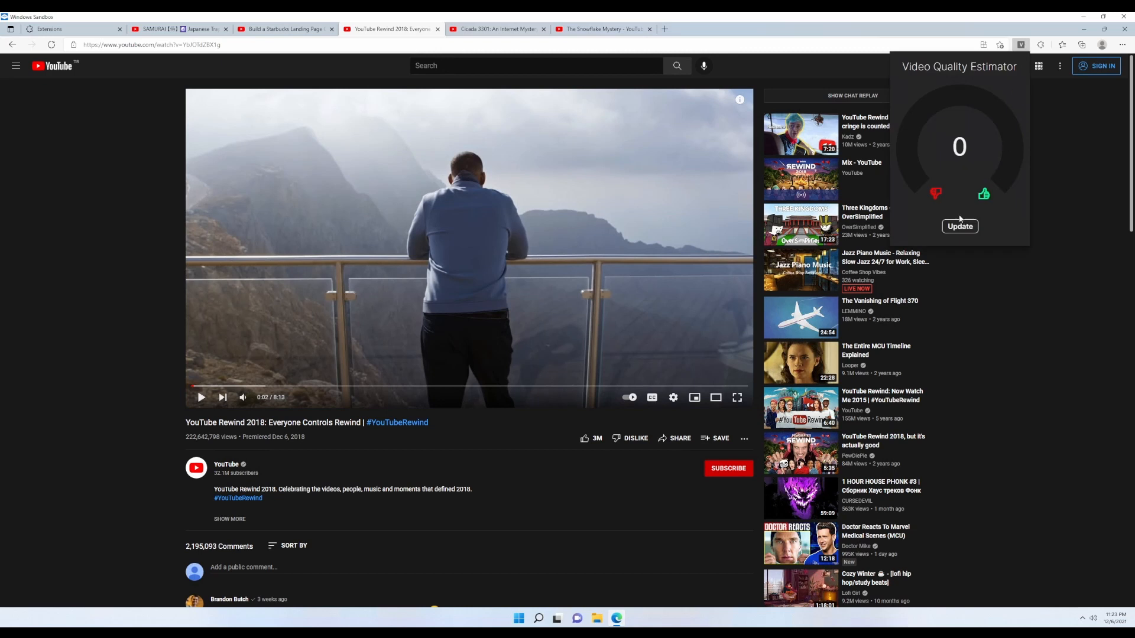
{"action": "left_click", "coordinate": [959, 226]}
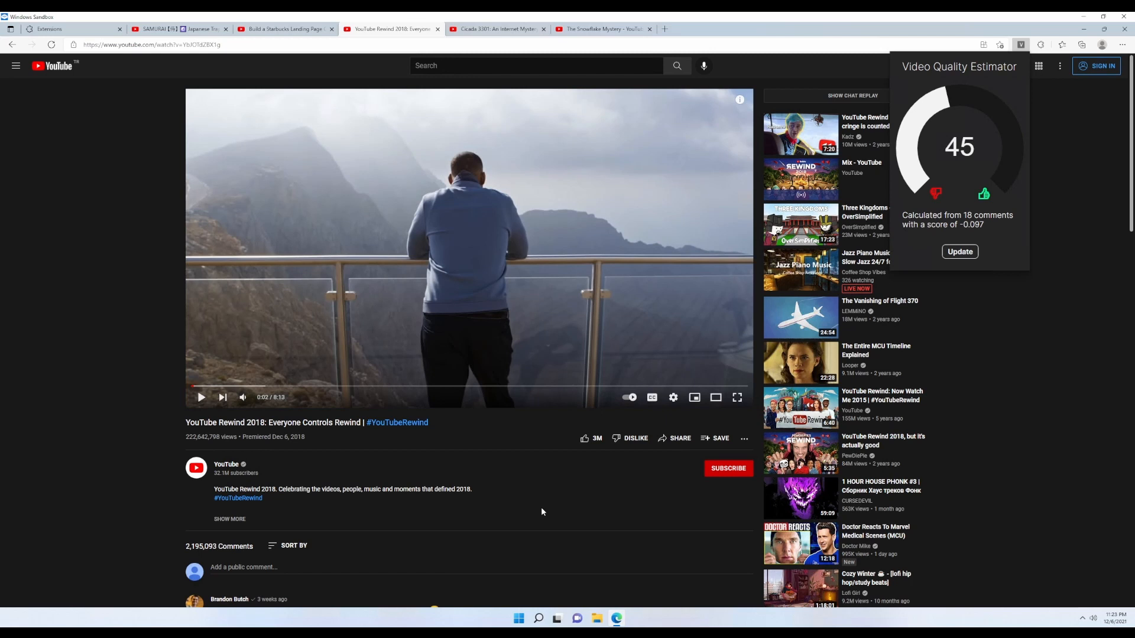
{"action": "left_click", "coordinate": [497, 29]}
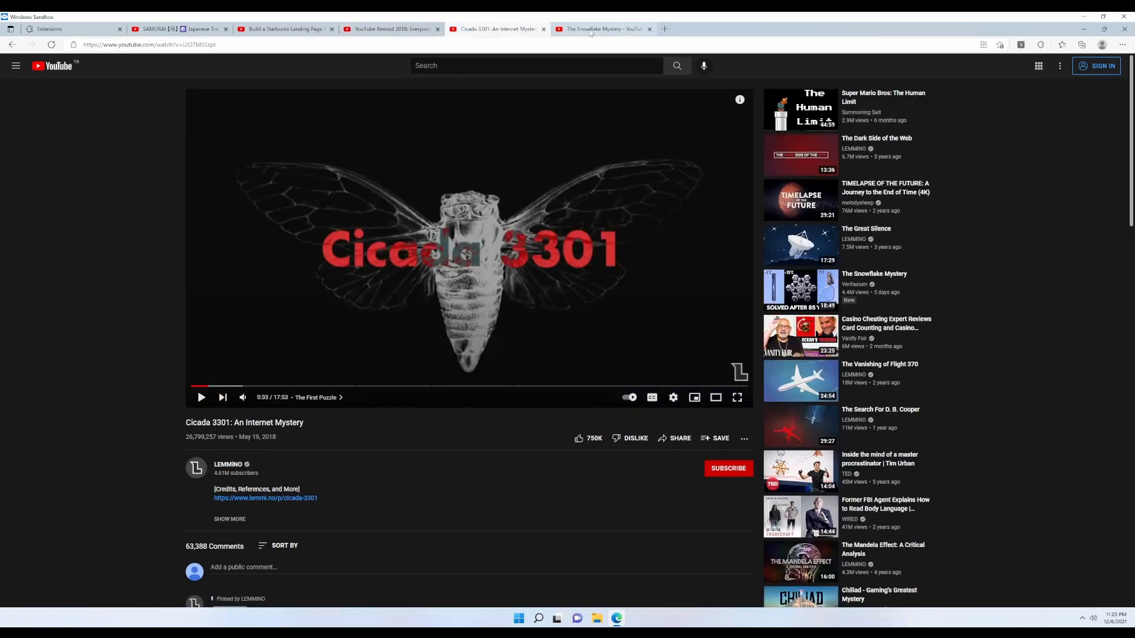
Step: Show the Cicada 3301 video's quality score of 55 from 18 comments
{"action": "left_click", "coordinate": [604, 29]}
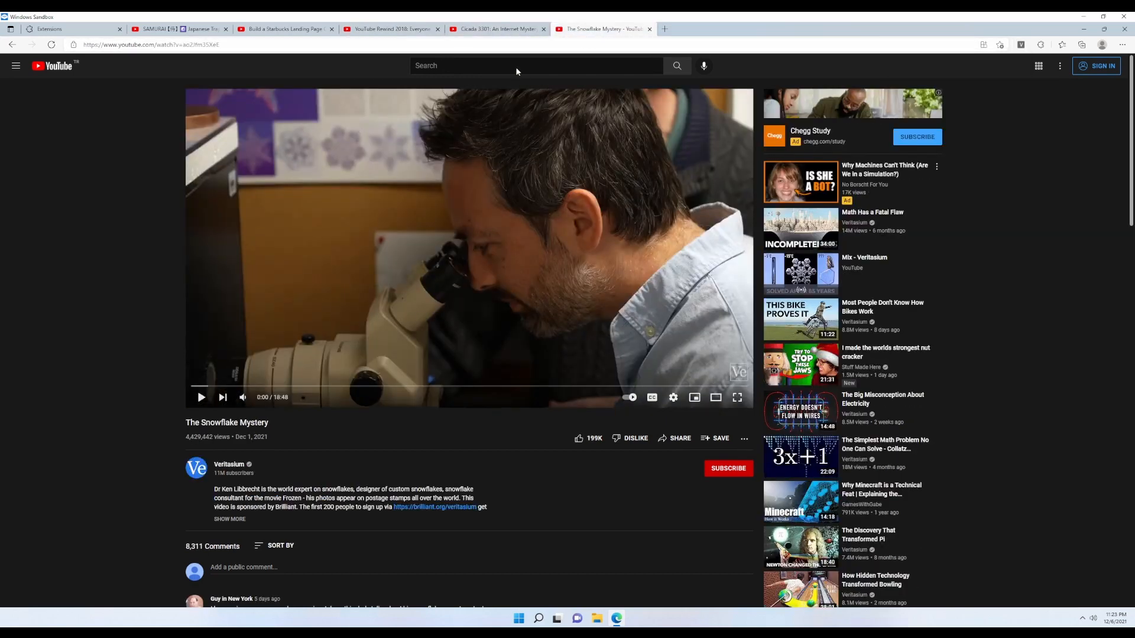
{"action": "left_click", "coordinate": [497, 29]}
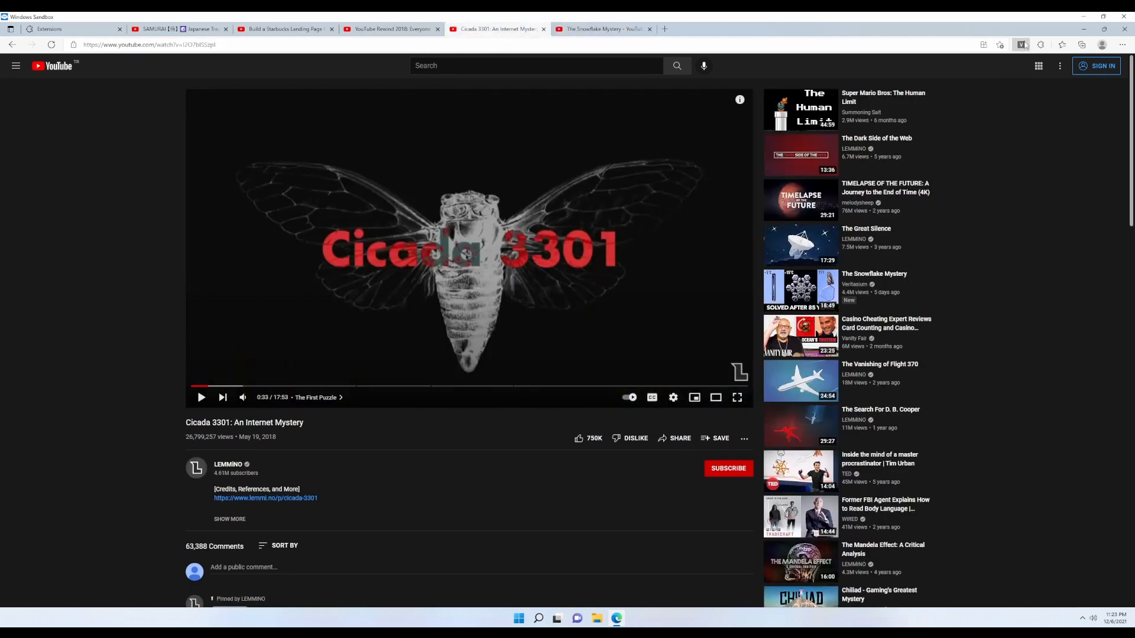
{"action": "left_click", "coordinate": [1021, 43]}
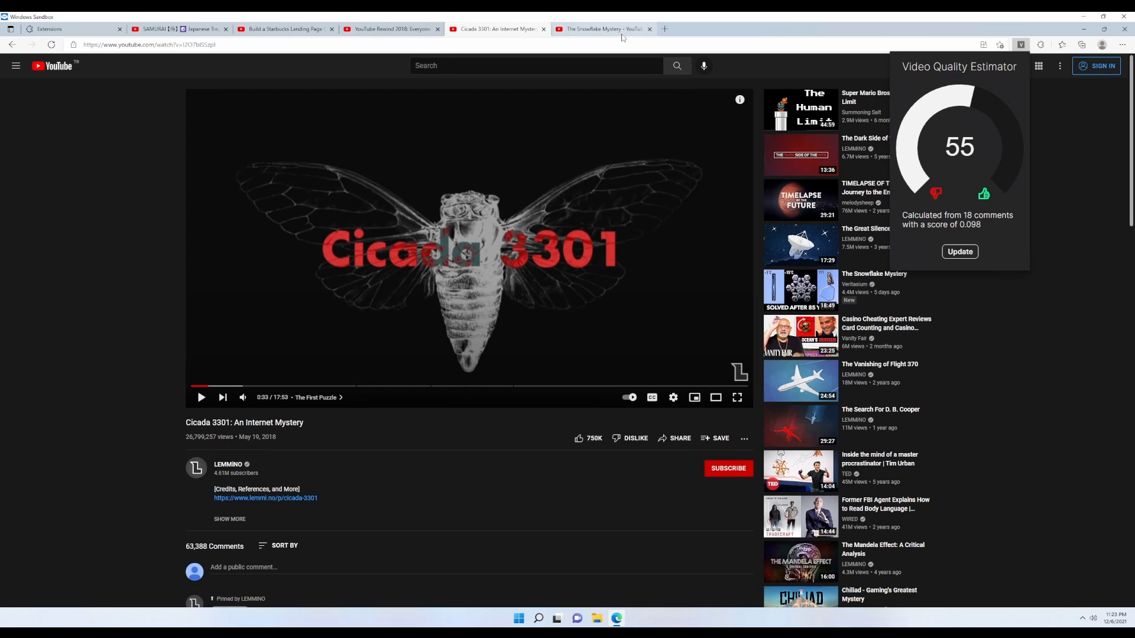
Step: Score The Snowflake Mystery video at 56 from 18 comments
{"action": "left_click", "coordinate": [600, 29]}
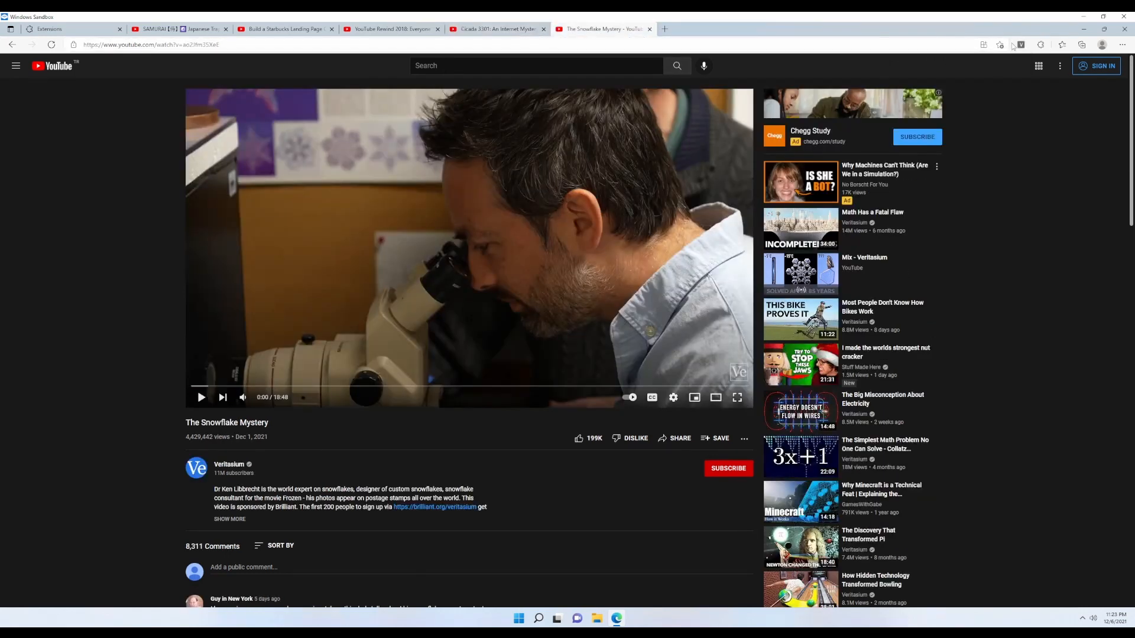
{"action": "left_click", "coordinate": [1020, 44]}
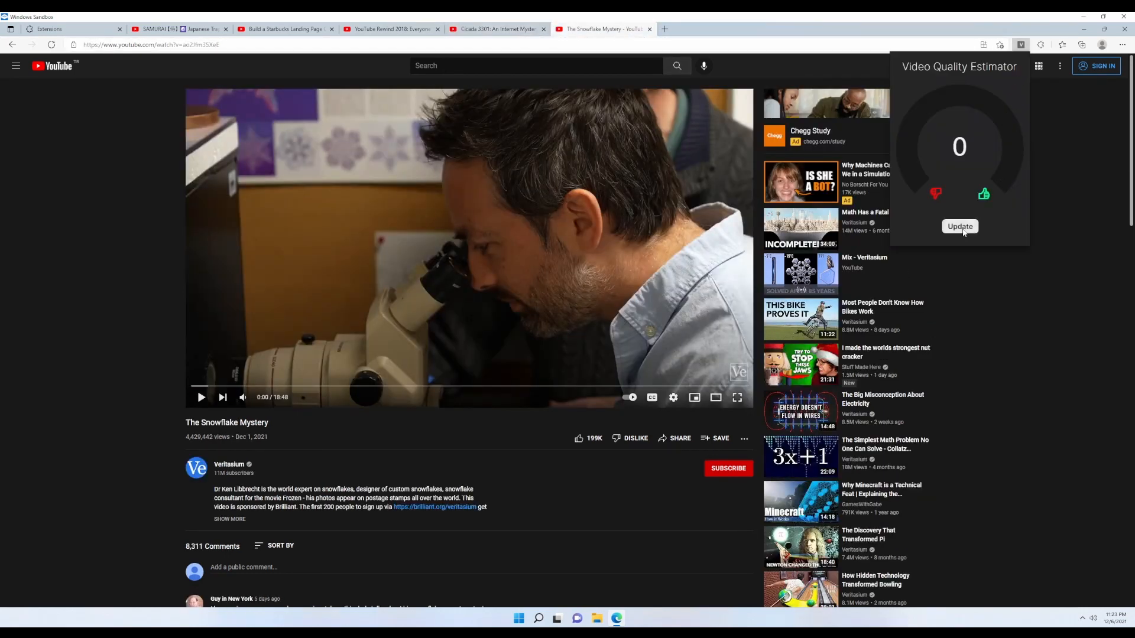
{"action": "left_click", "coordinate": [959, 226]}
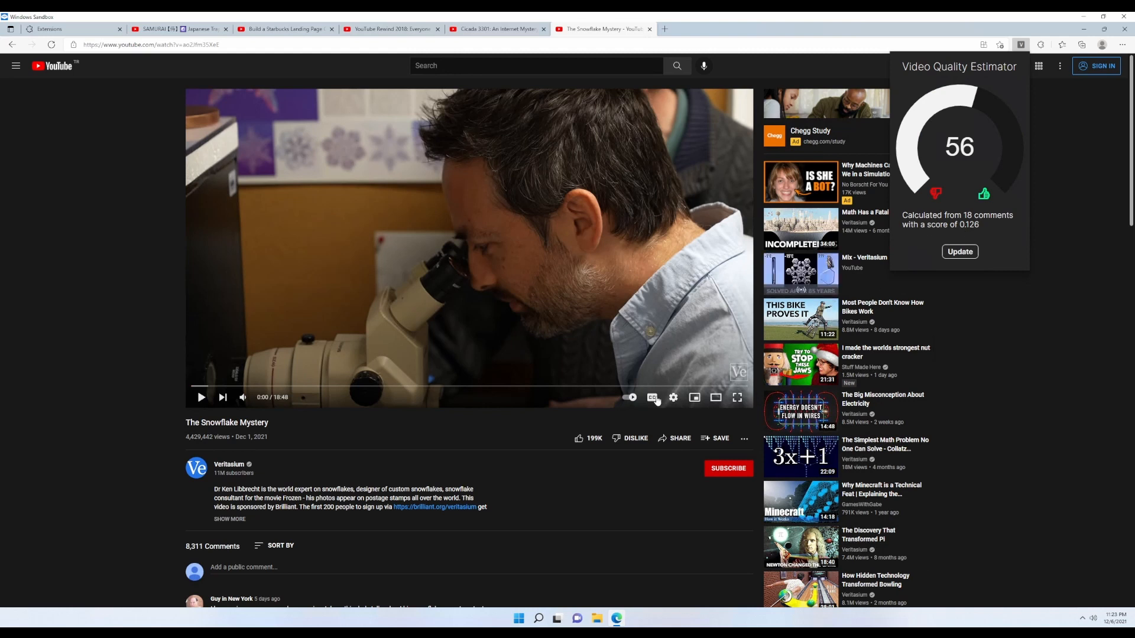